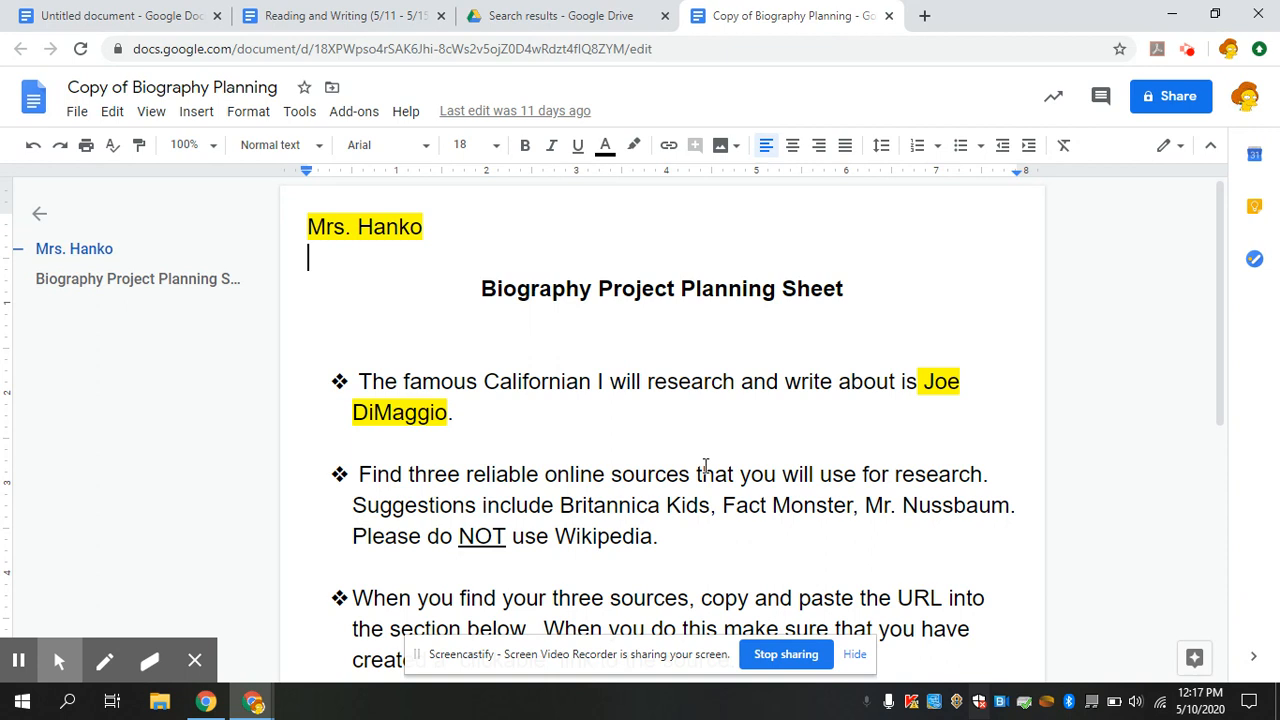
mouse_move(690, 310)
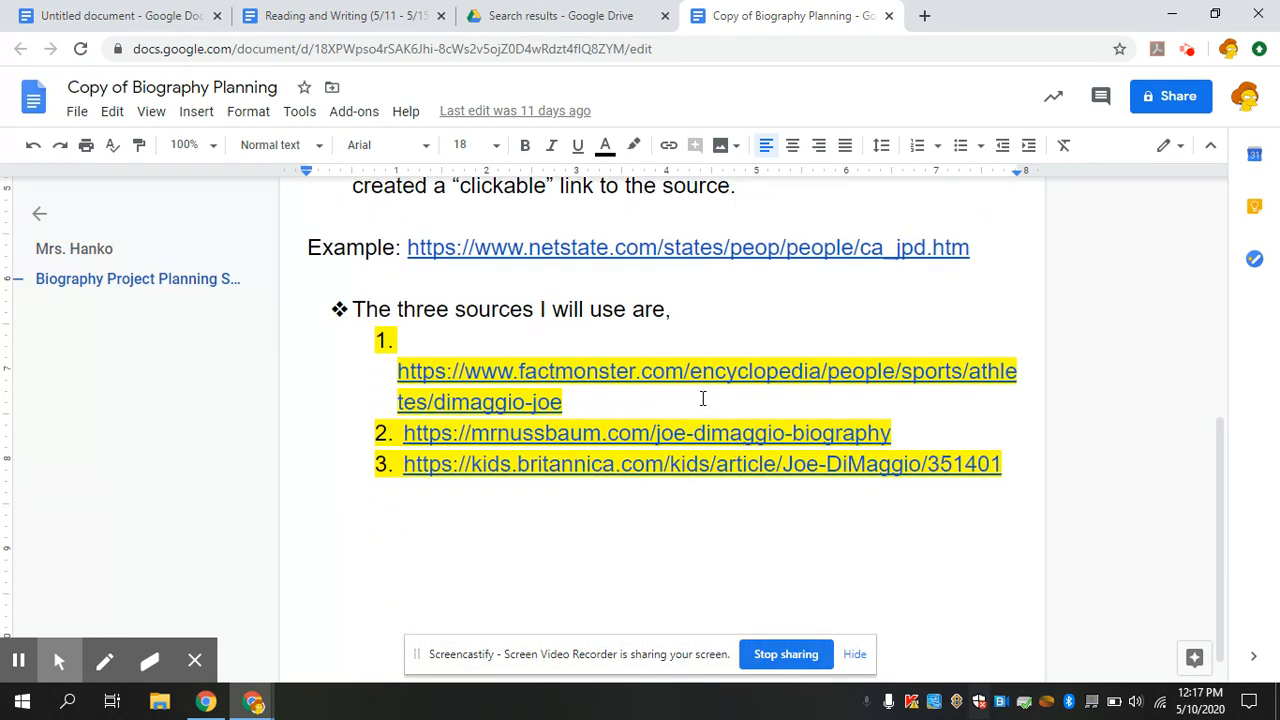
Scroll down to reach the first source link for the Fact Monster Joe DiMaggio article.
scroll(down, 3)
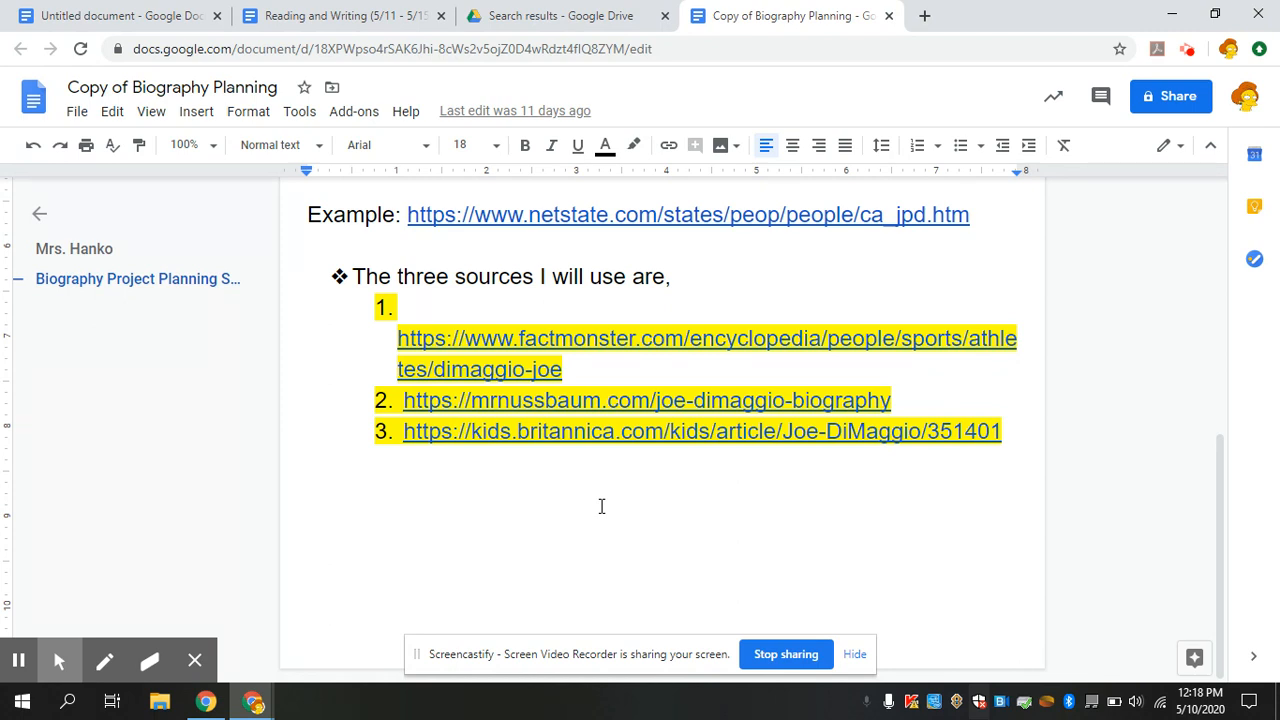
mouse_move(709, 301)
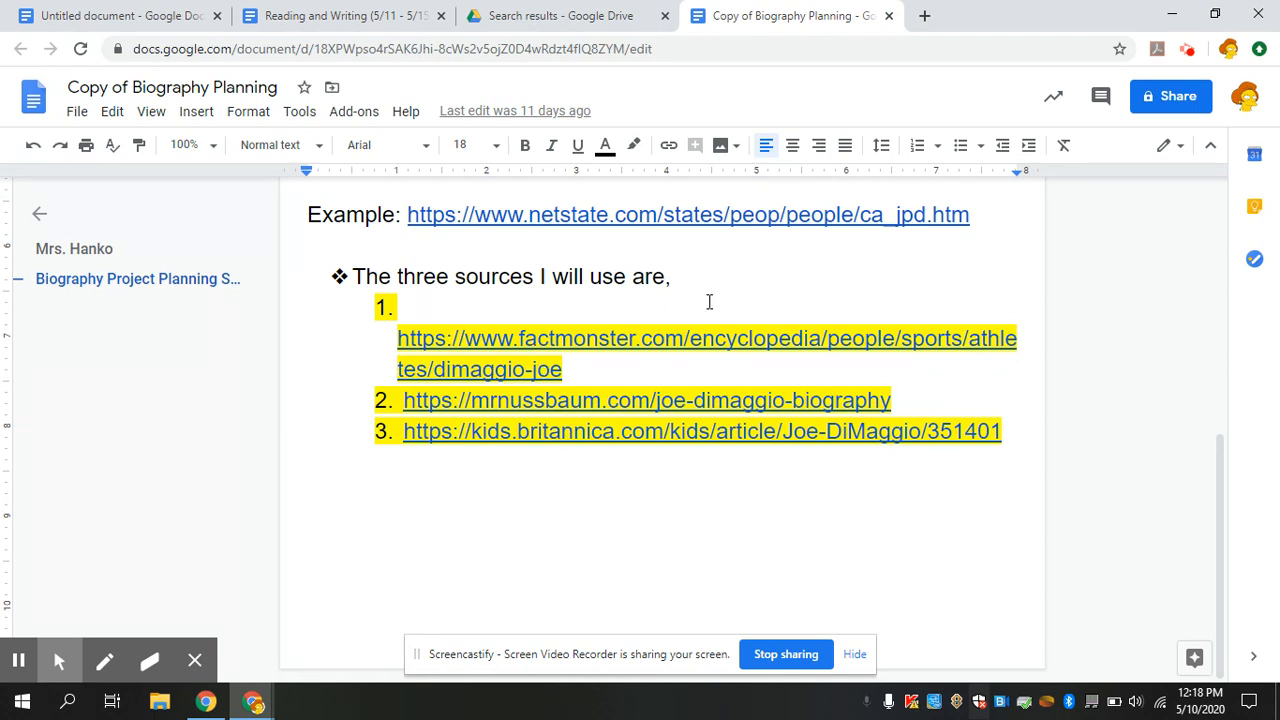
mouse_move(712, 300)
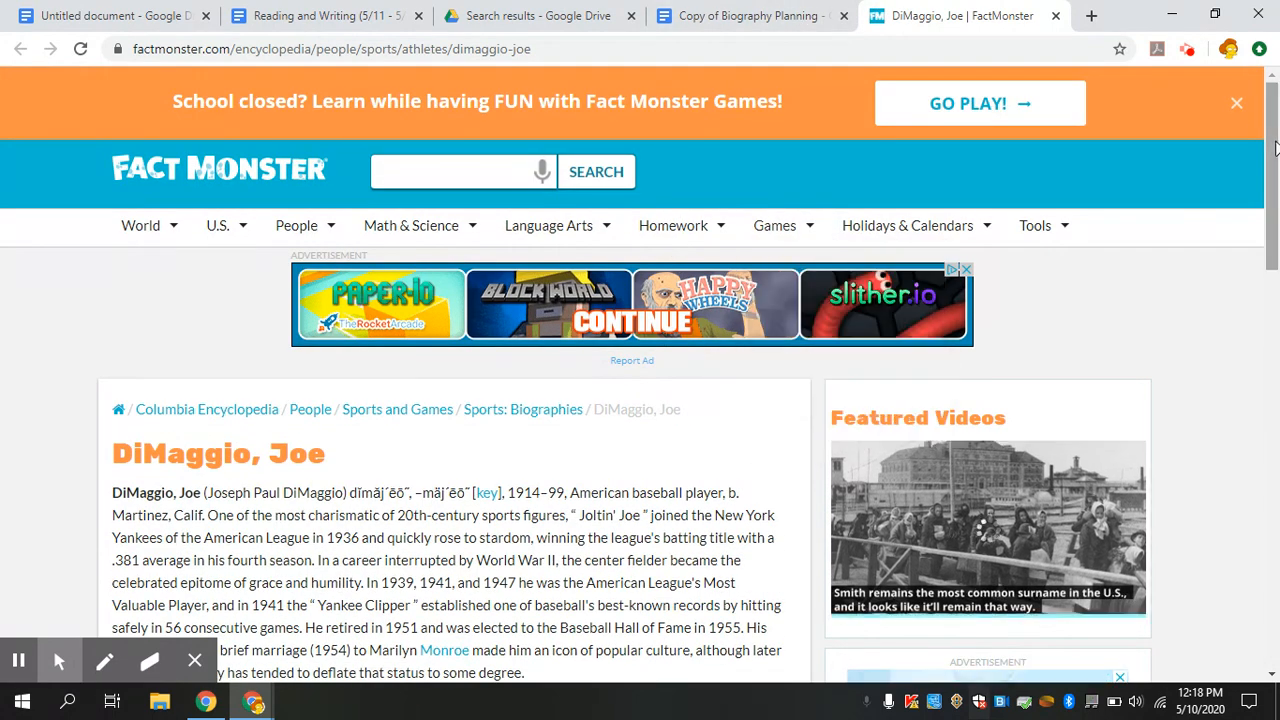
scroll(down, 3)
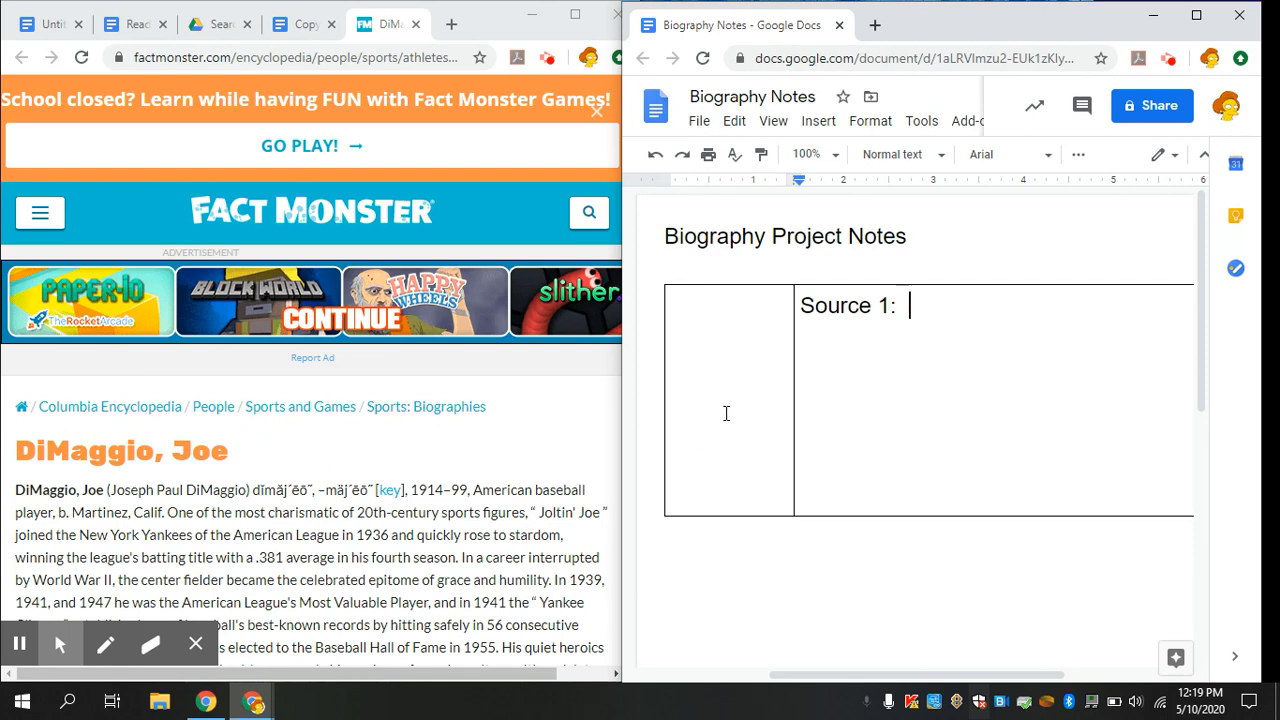
mouse_move(867, 343)
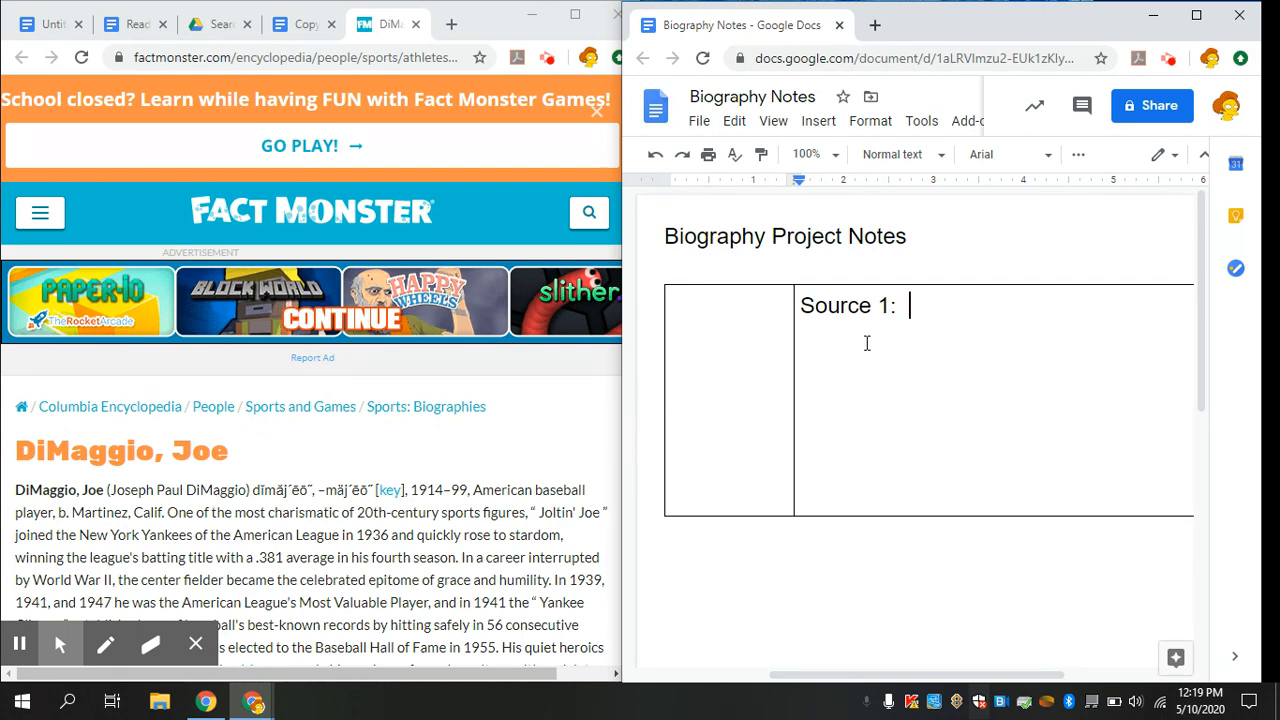
mouse_move(476, 415)
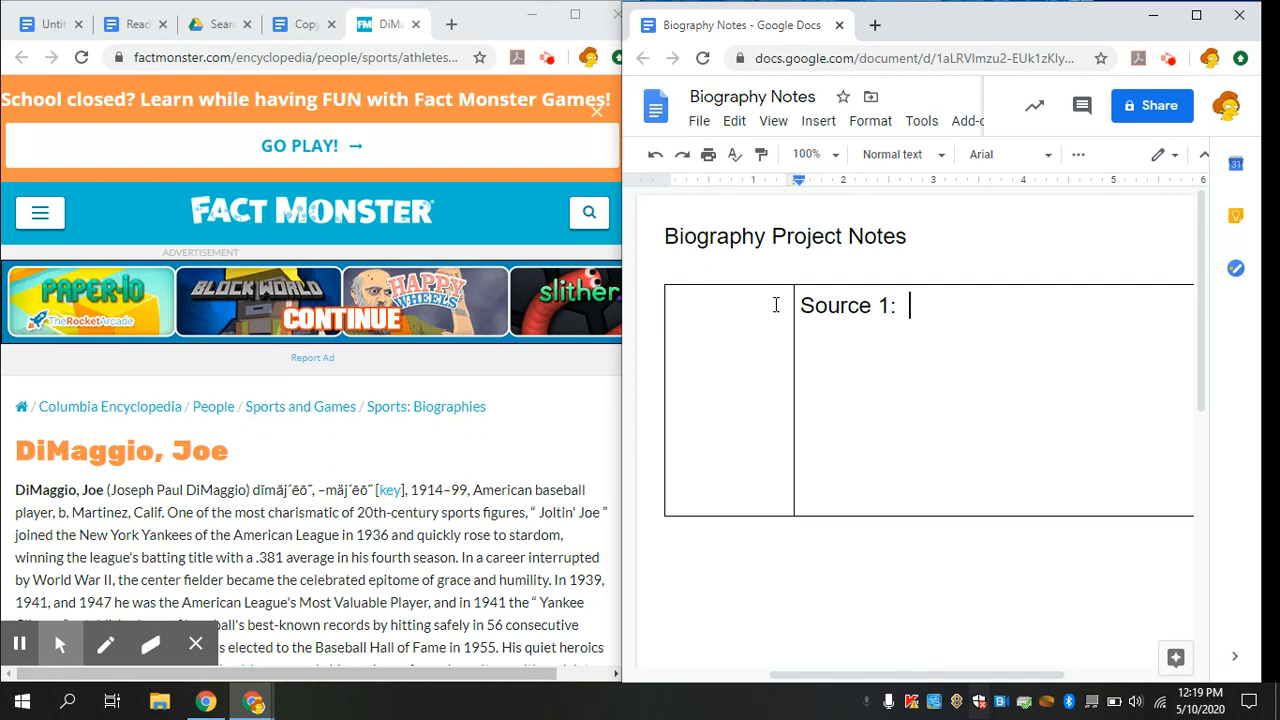
Paste the factmonster.com dimaggio-joe encyclopedia URL after 'Source 1:' in the notes table.
right_click(290, 57)
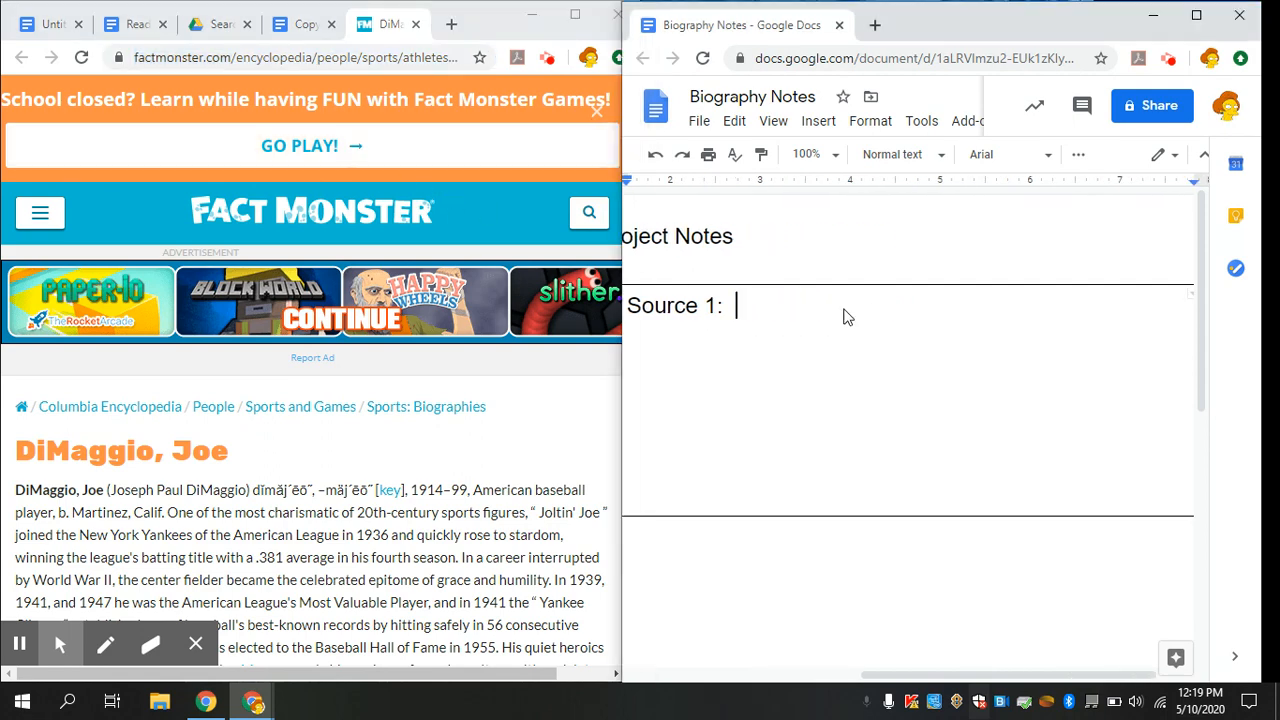
text(https://www.factmonster.com/encyclopedia/people/sports/athletes/dimaggio-joe)
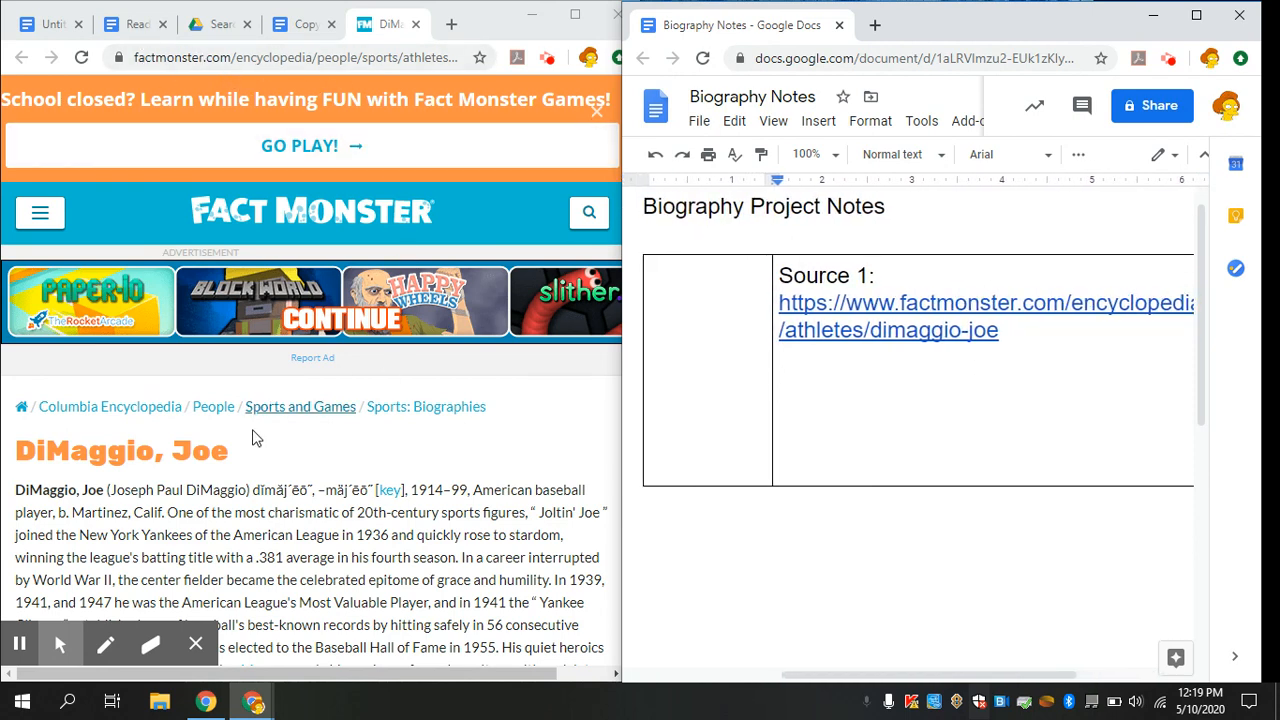
mouse_move(303, 531)
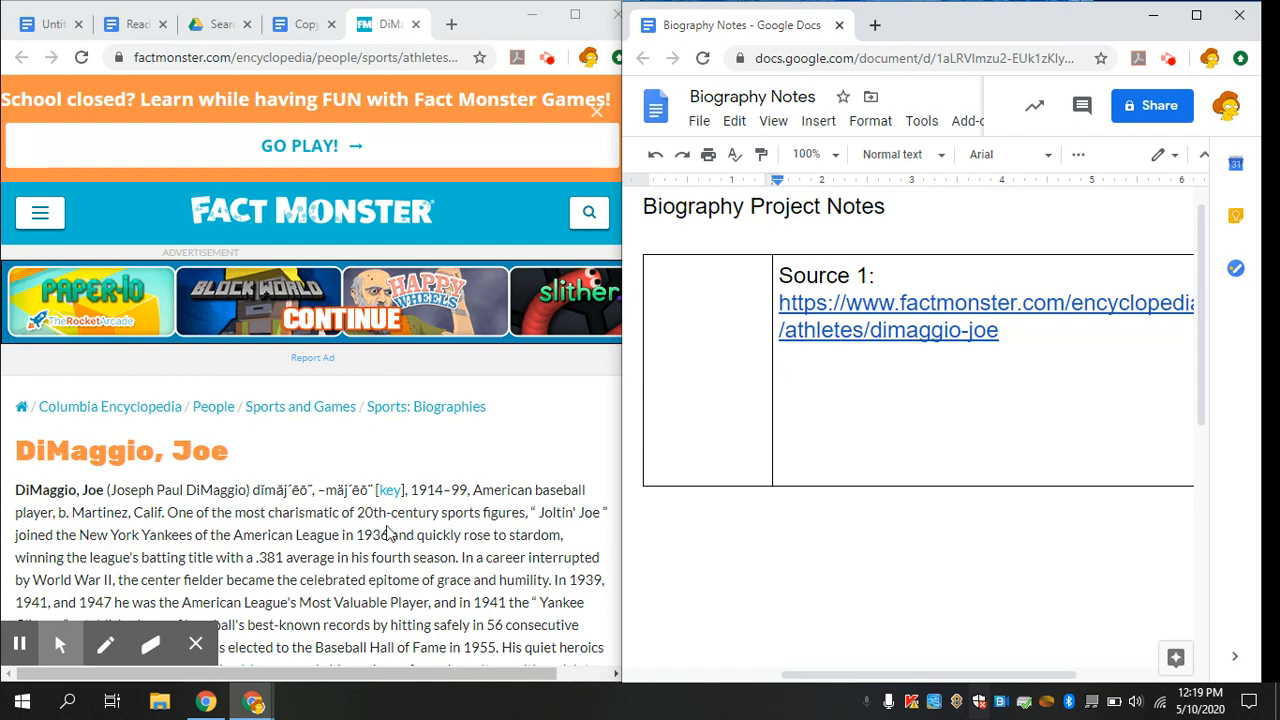
scroll(down, 3)
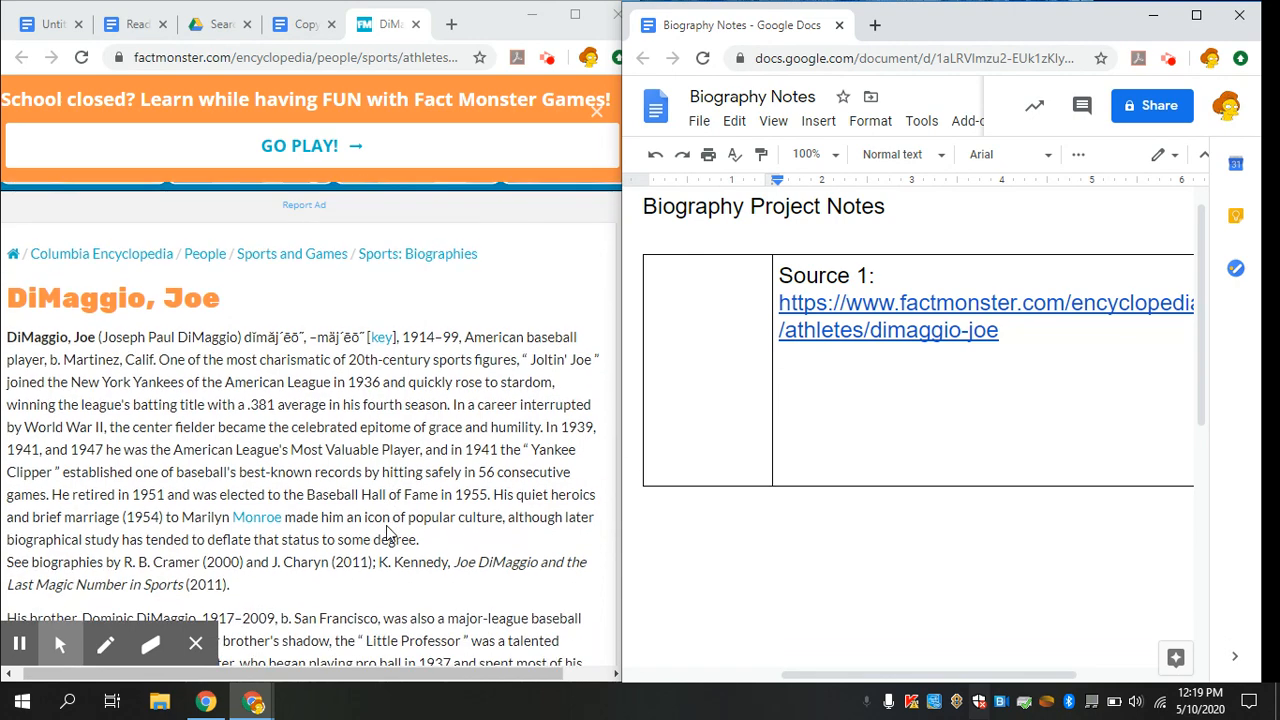
scroll(down, 3)
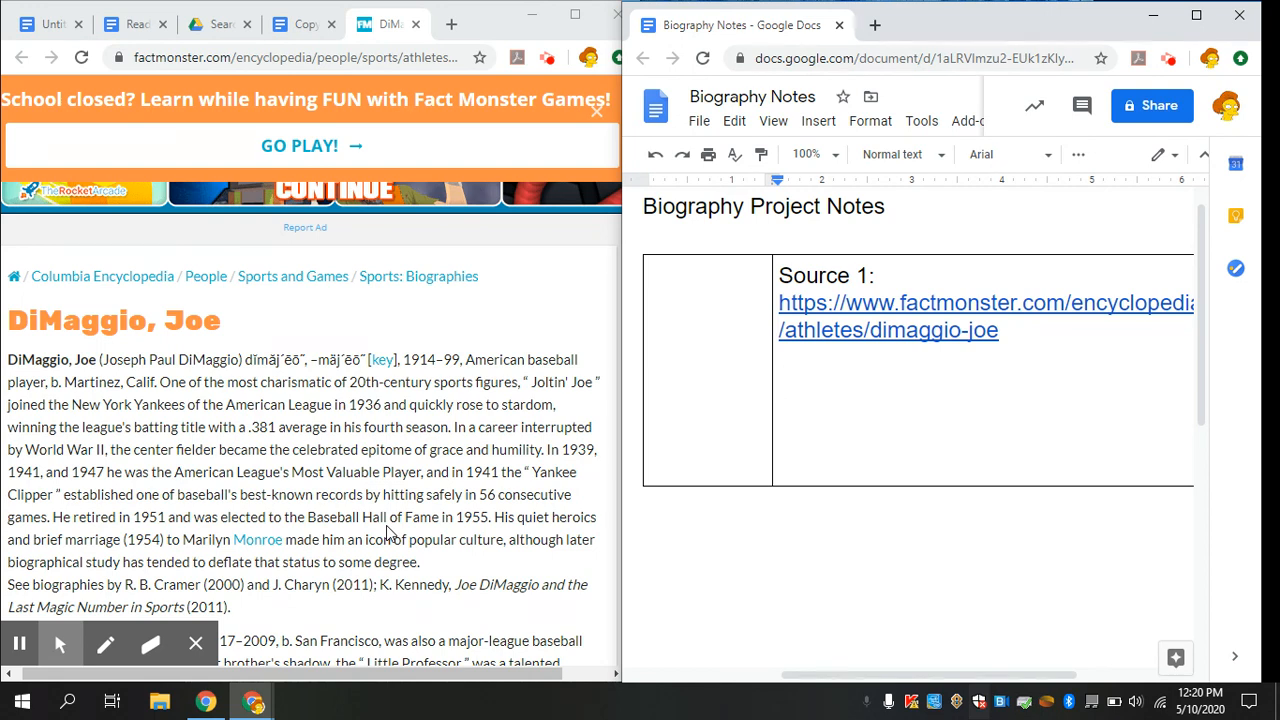
mouse_move(183, 400)
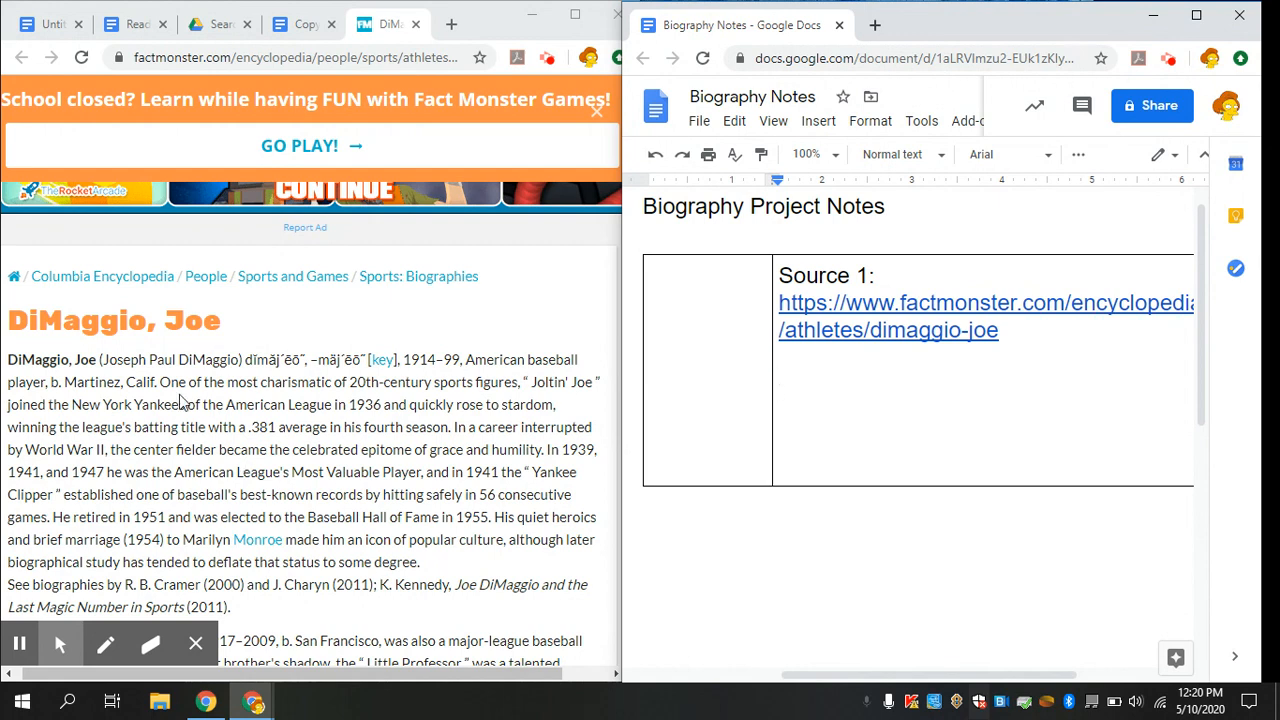
mouse_move(88, 363)
text(J)
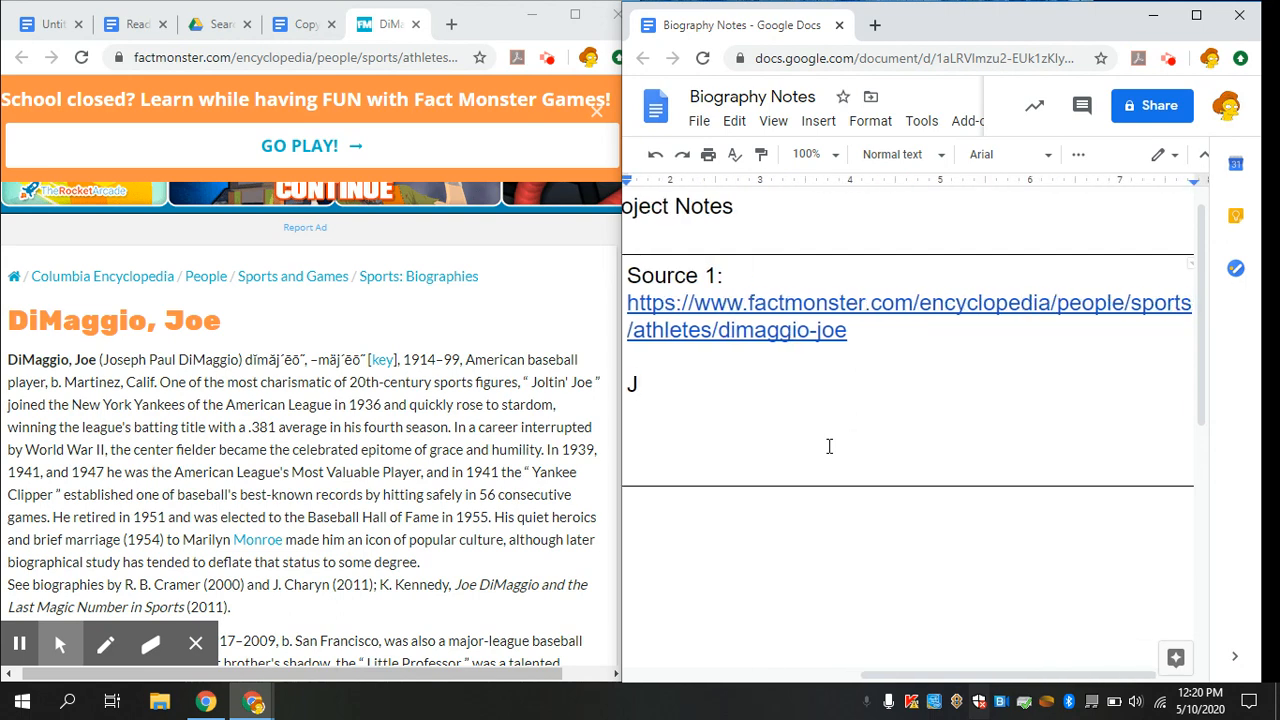
Type DiMaggio's full name 'Joseph Paul DiMaggio (1914 - 1999)' in the notes.
text(oseph)
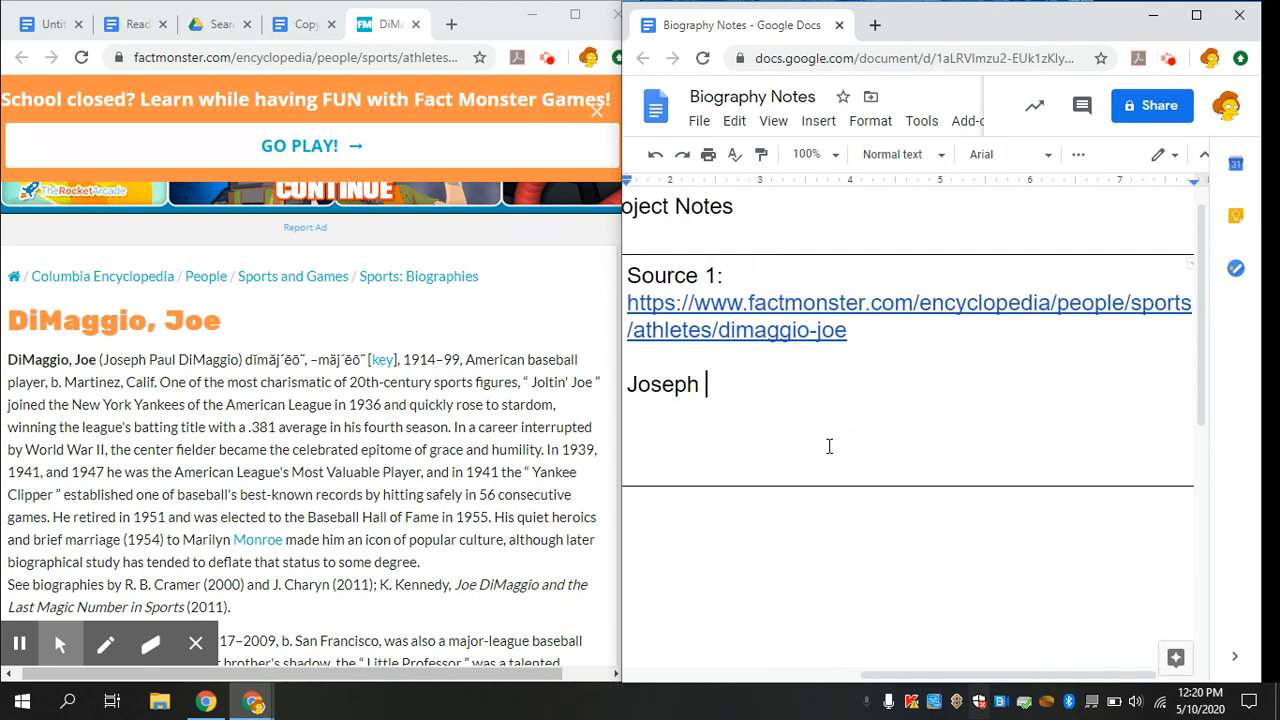
text(Paul)
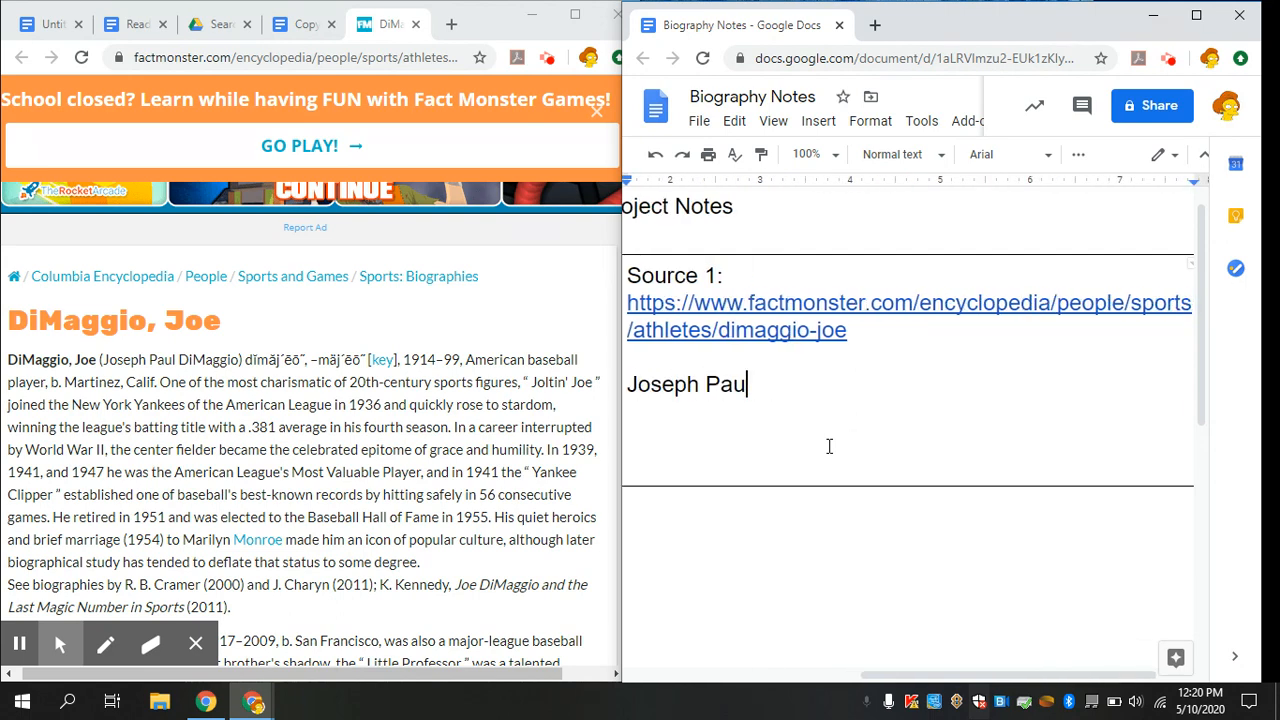
text(DiM)
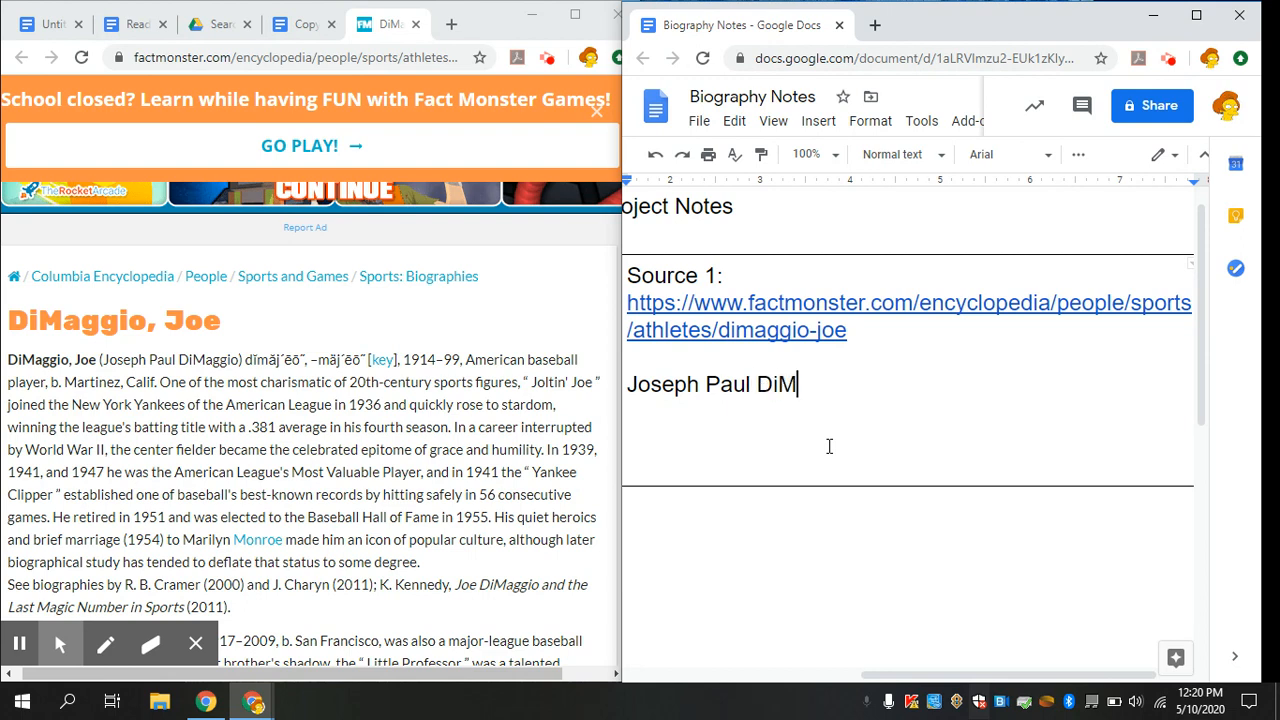
text(aggio)
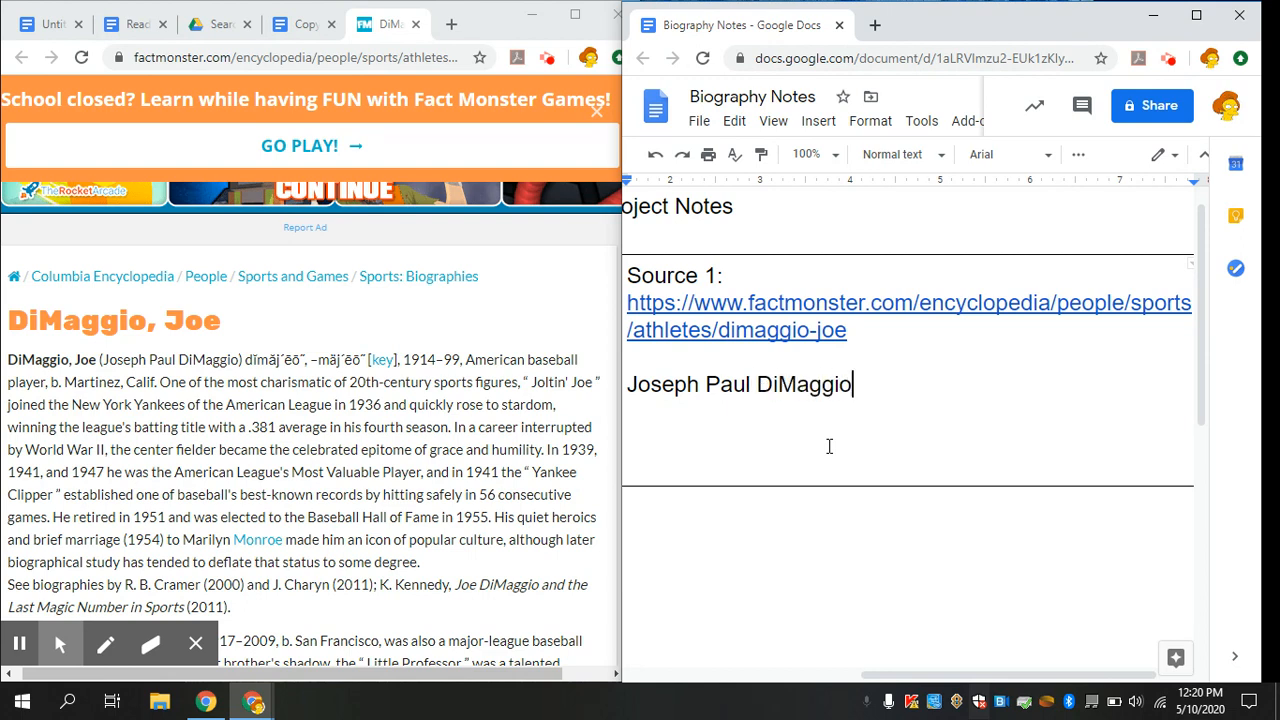
text(" ")
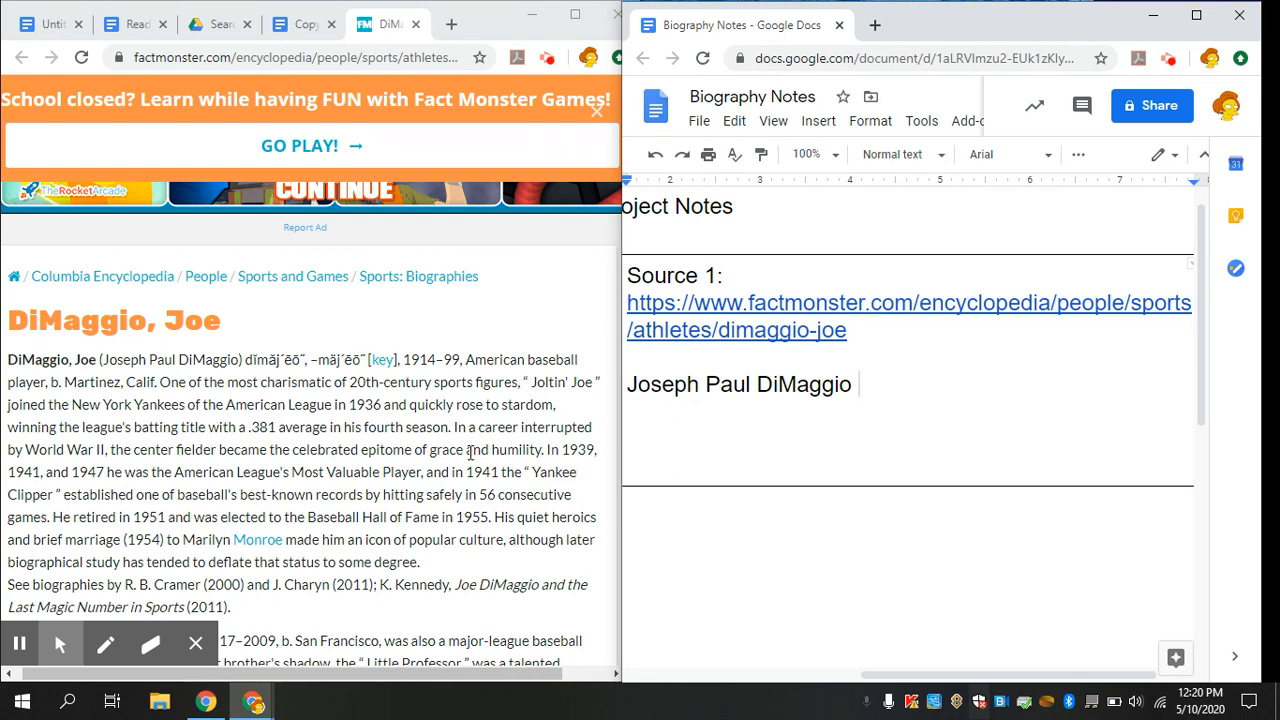
text((19)
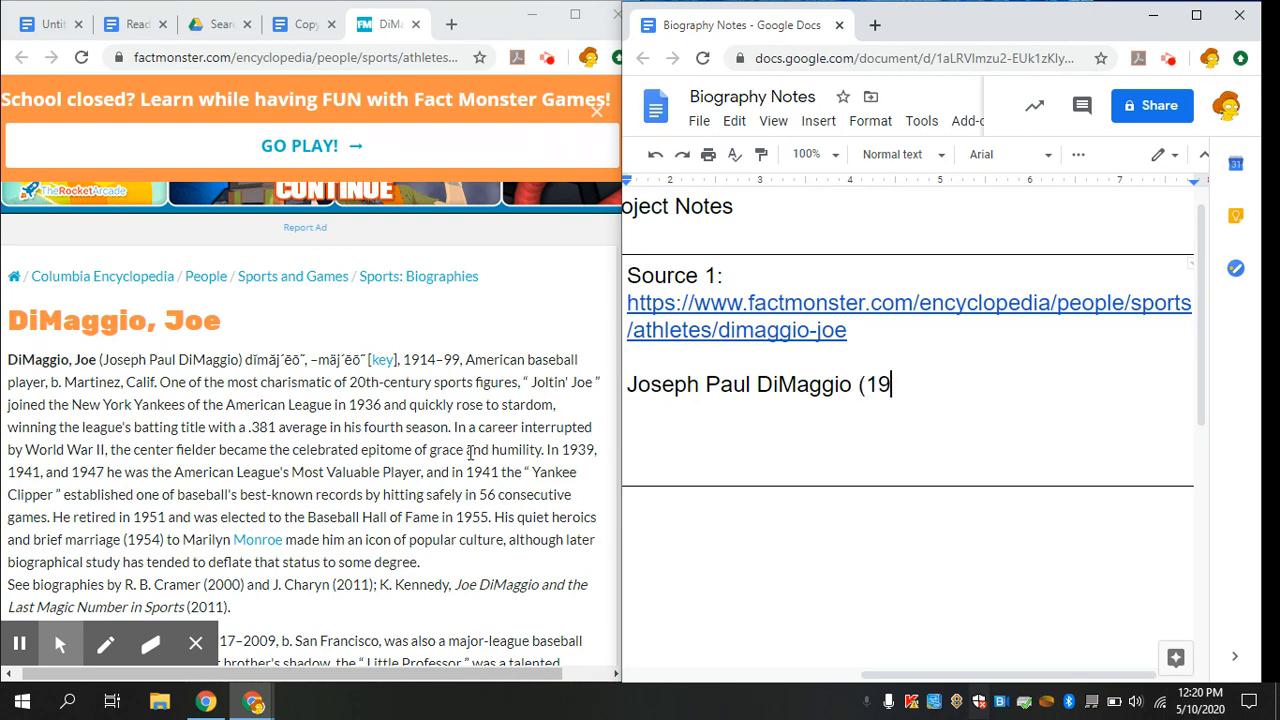
text(14)
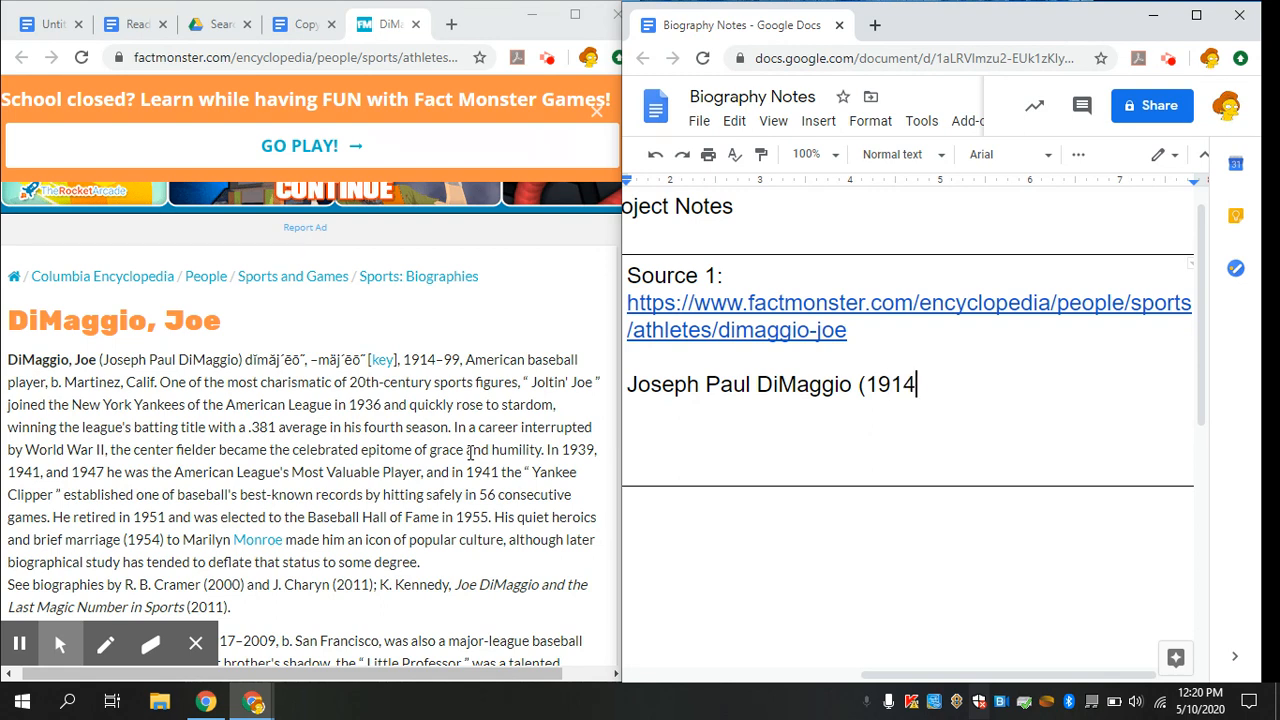
text(- 1)
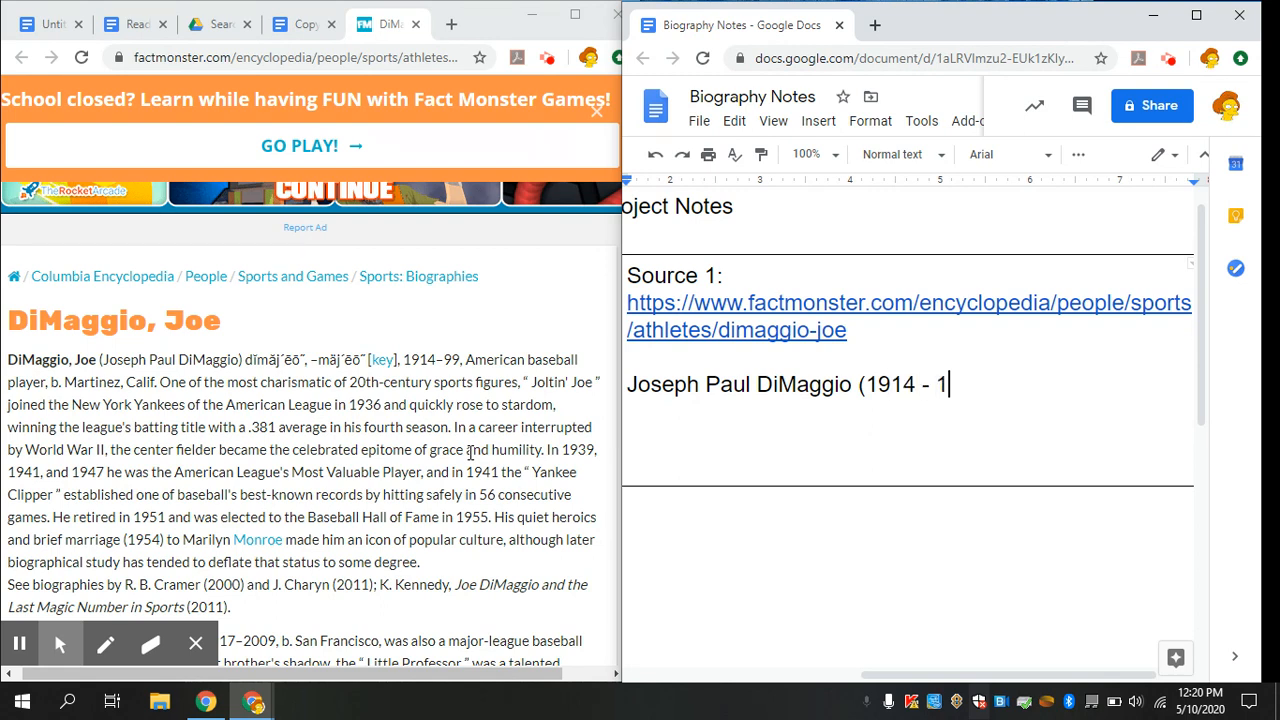
text(999))
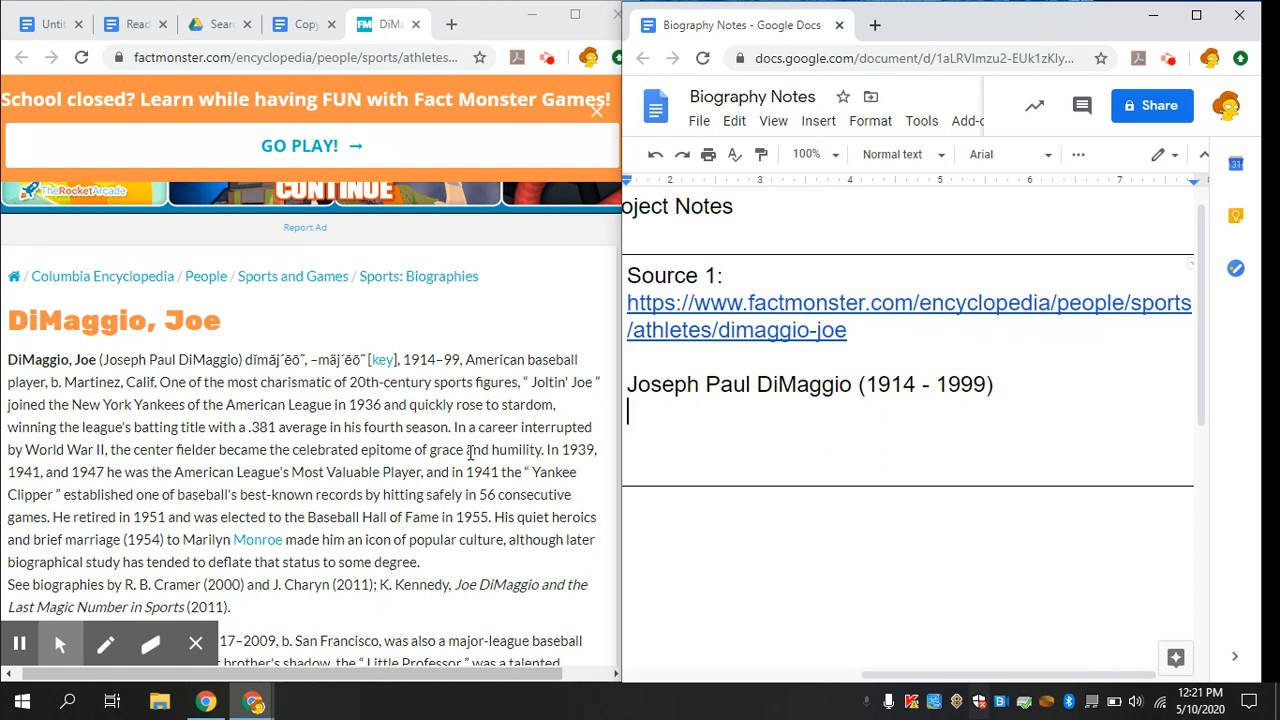
Add the 'Baseball player' line and a 'Born in Martinez, Ca' note.
text(Baseball player)
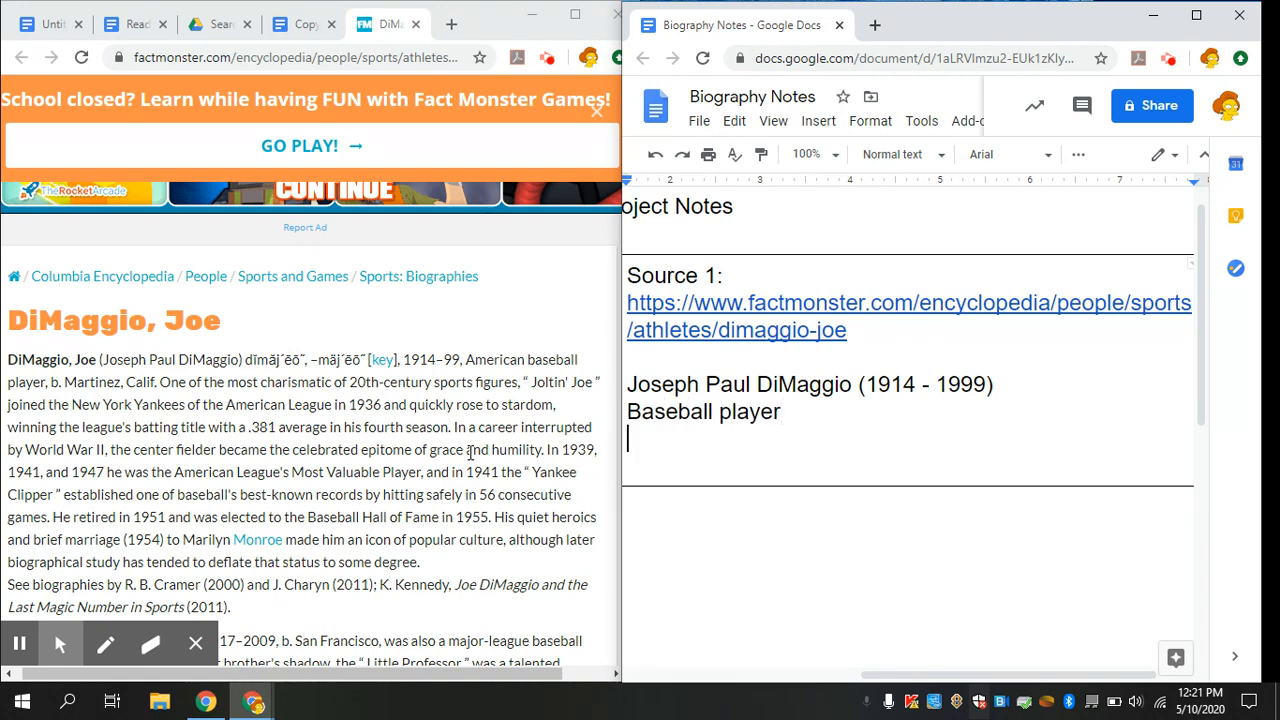
text(Mart)
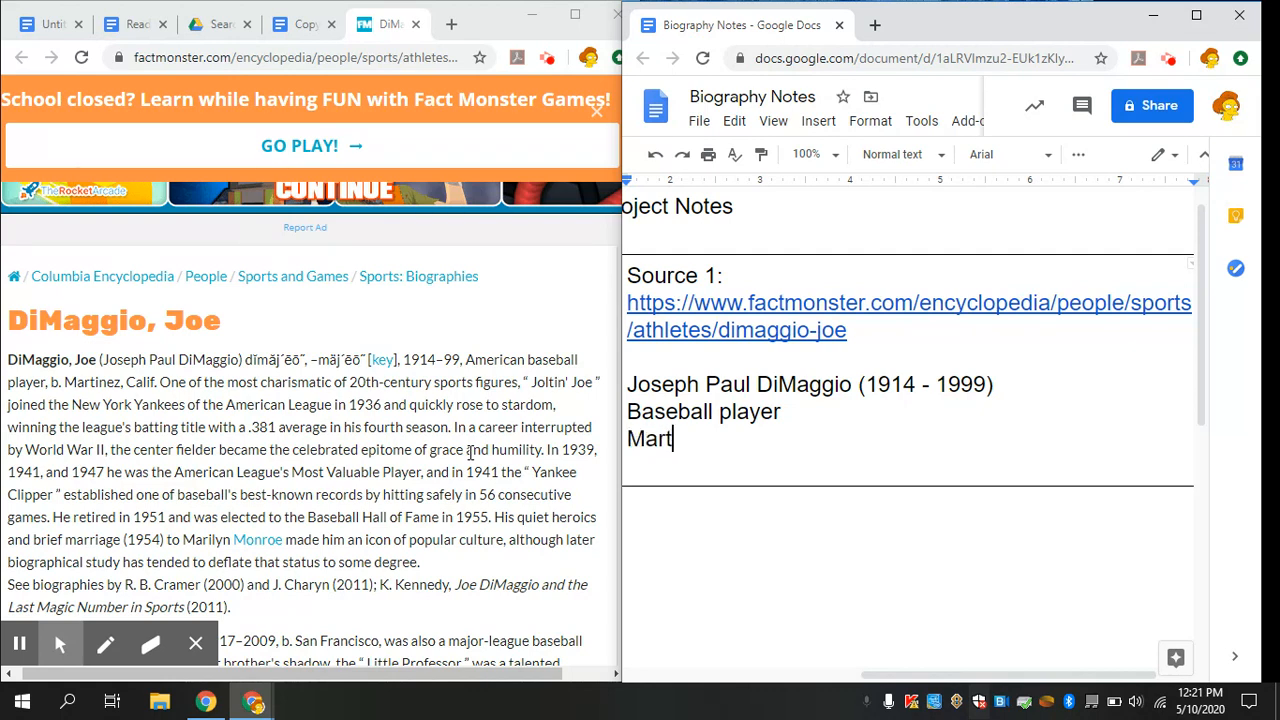
key(Backspace)
text(Born)
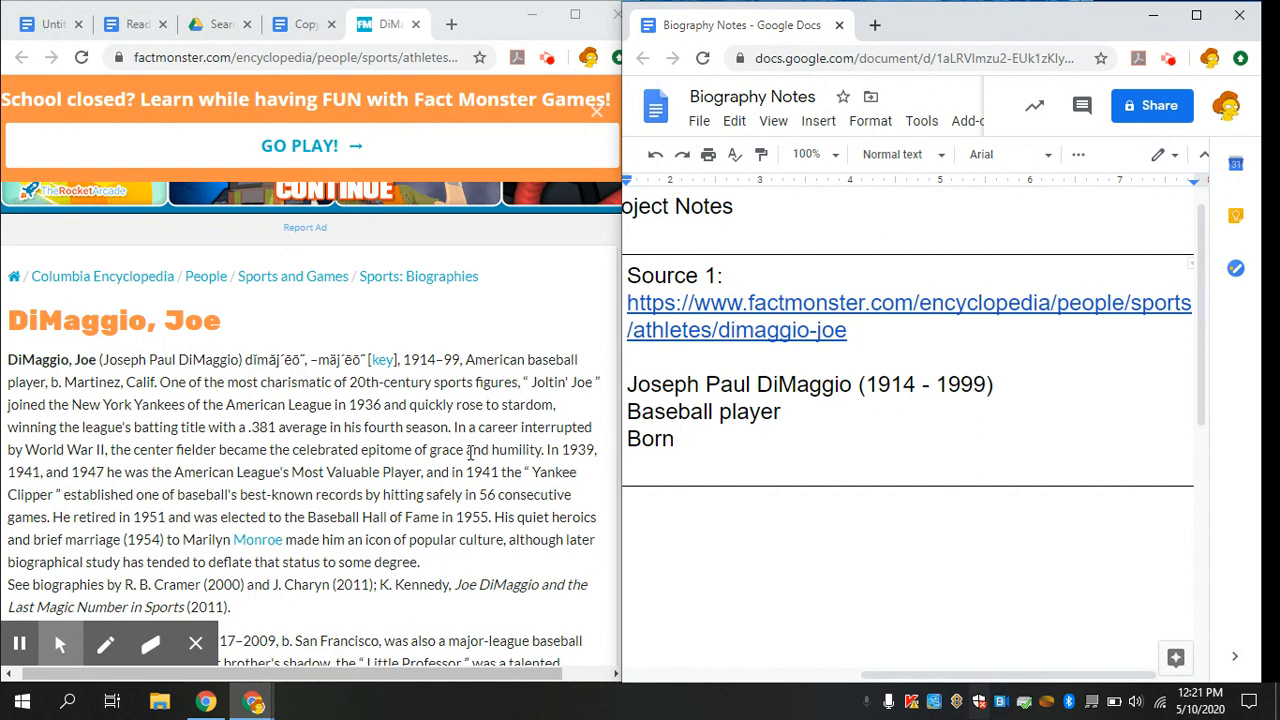
text(in Martinez)
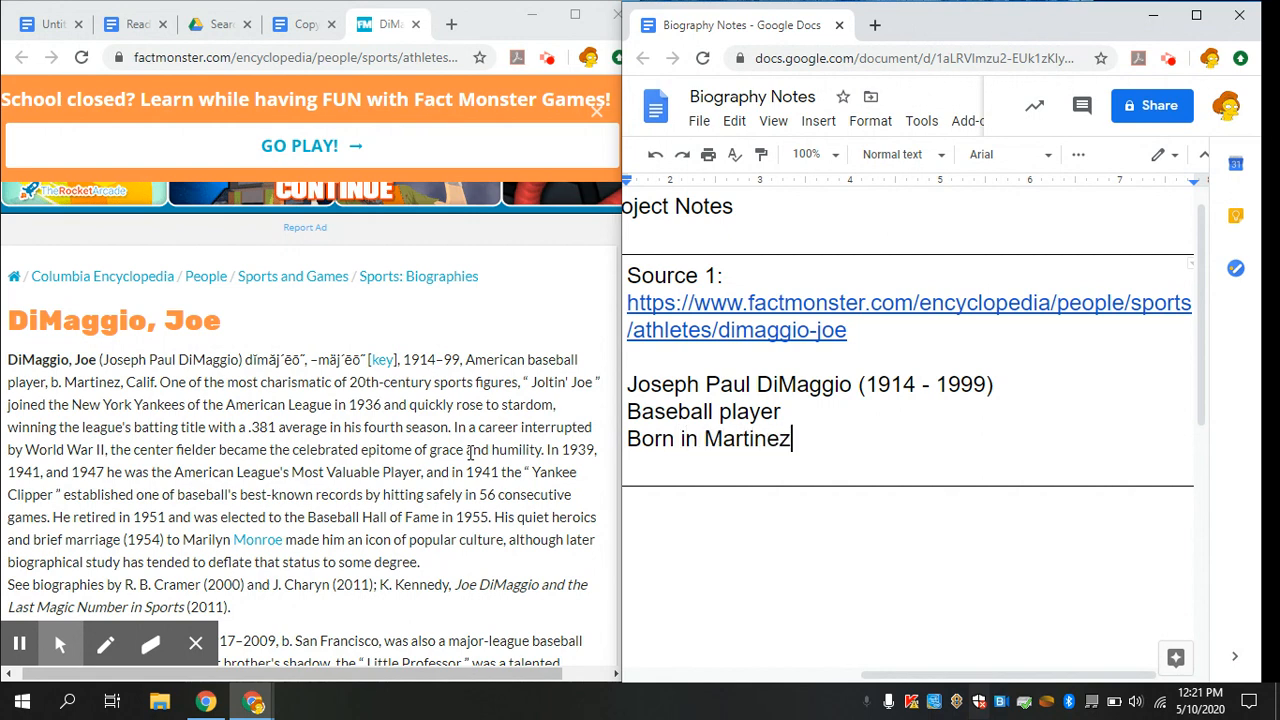
text(, Ca)
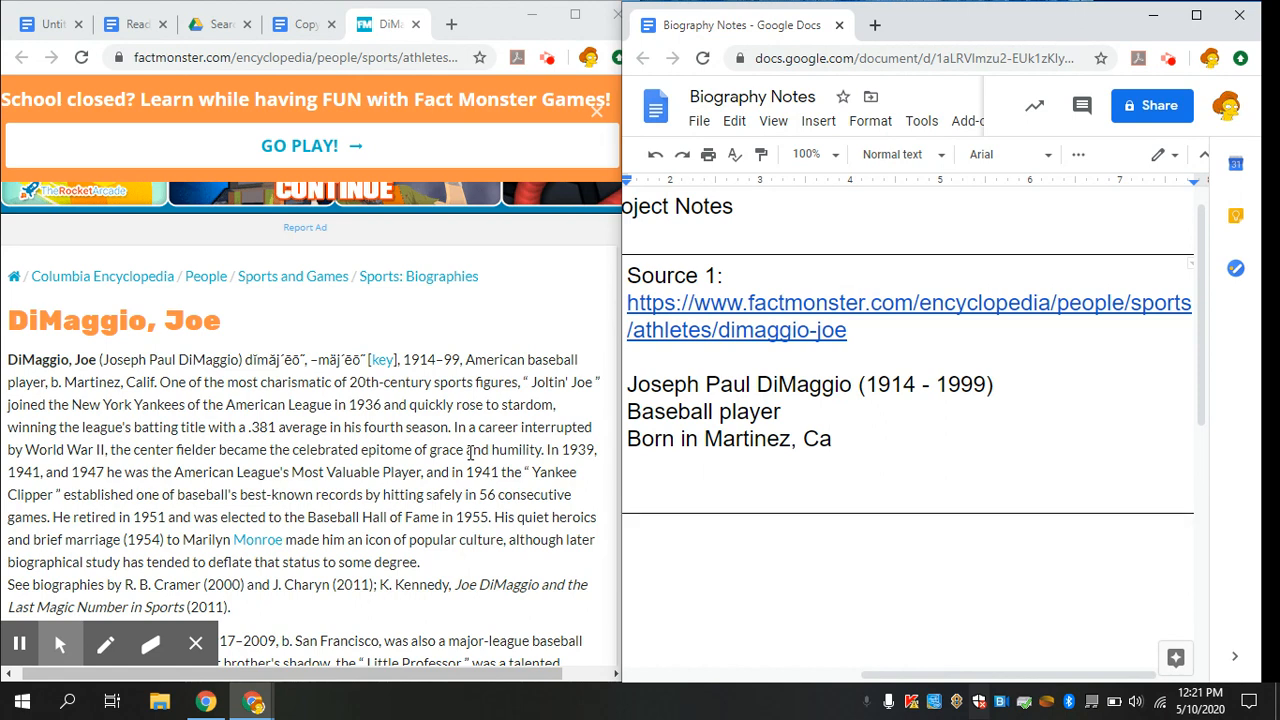
mouse_move(478, 458)
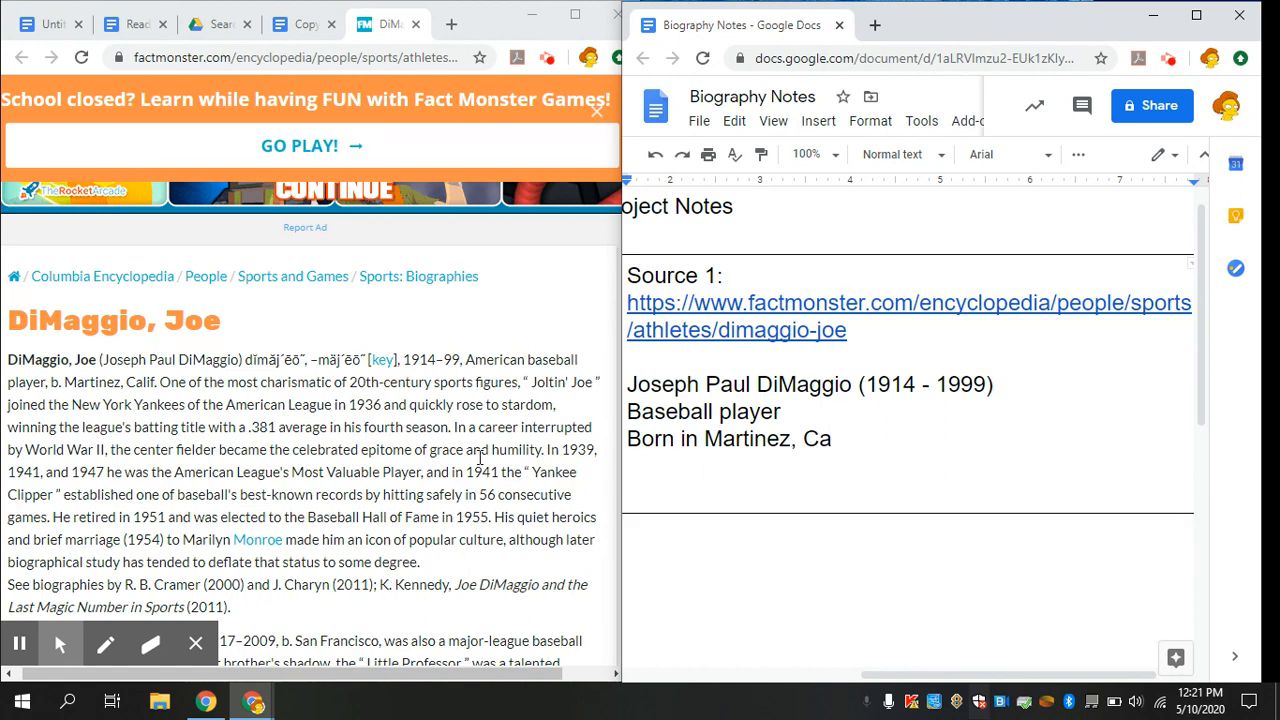
Add note lines "Joltin' Joe" and 'NY Yankees in 1936'.
text(")
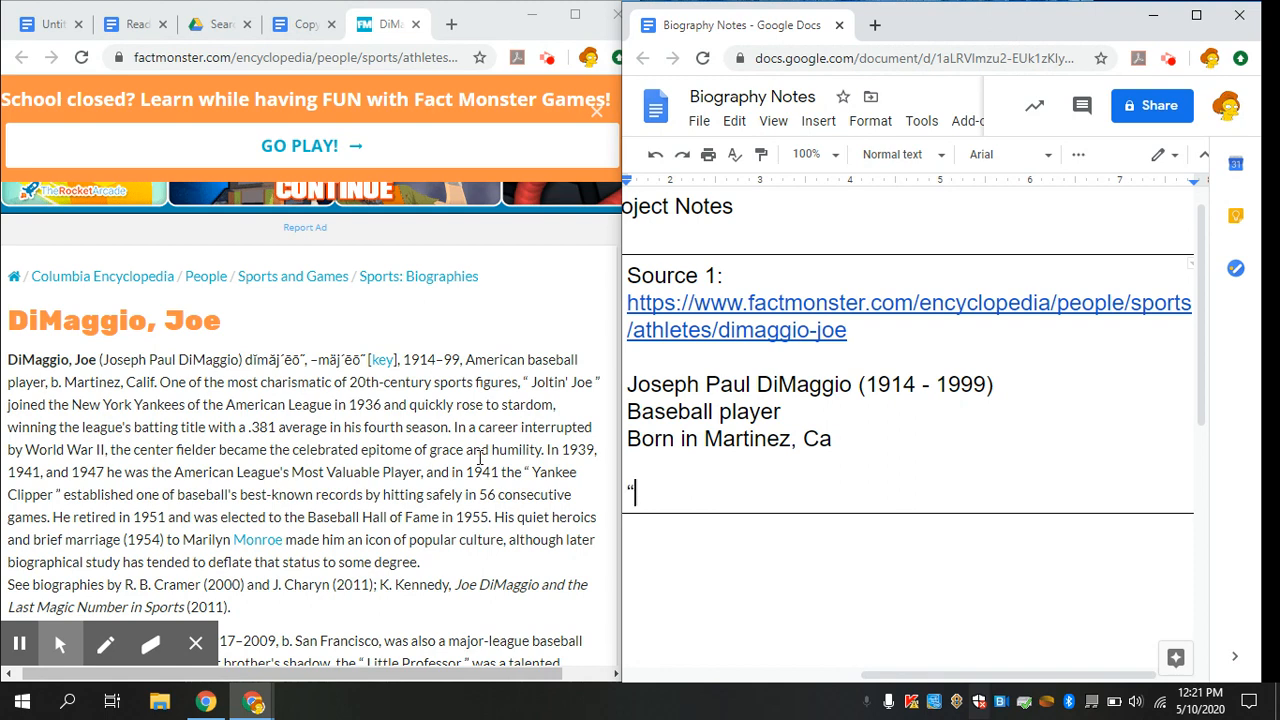
text(Jol)
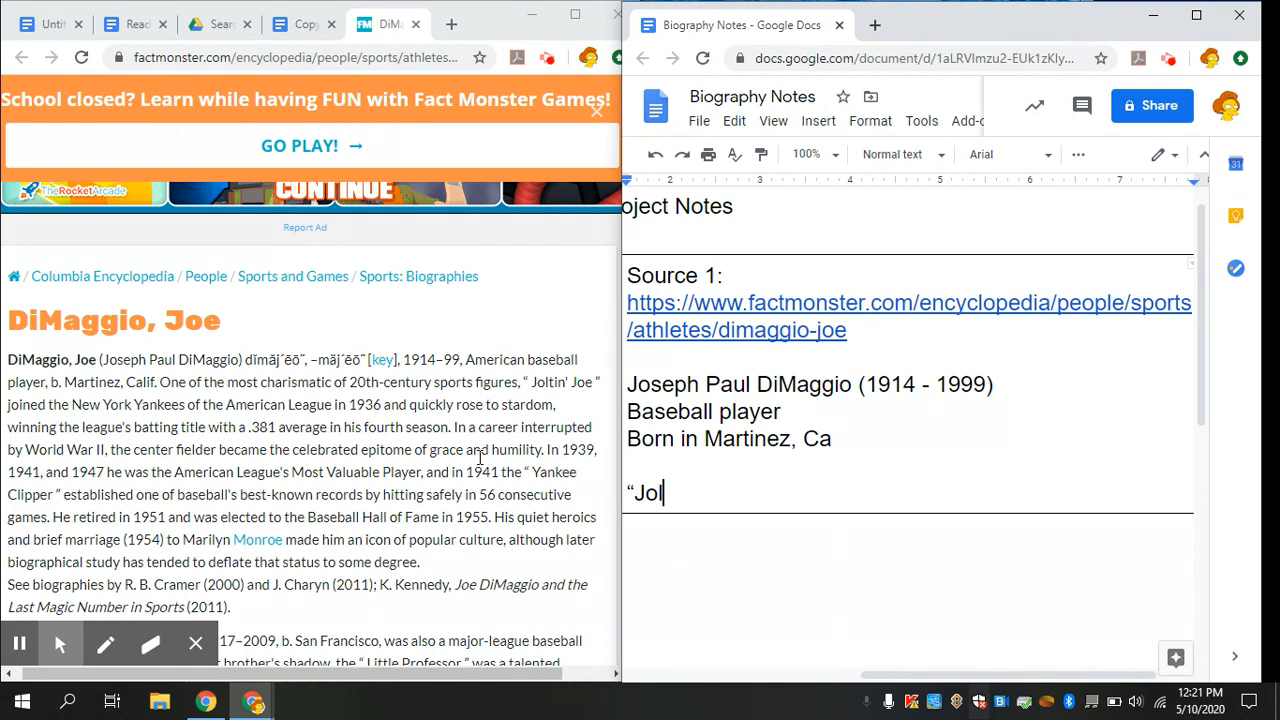
text(tin')
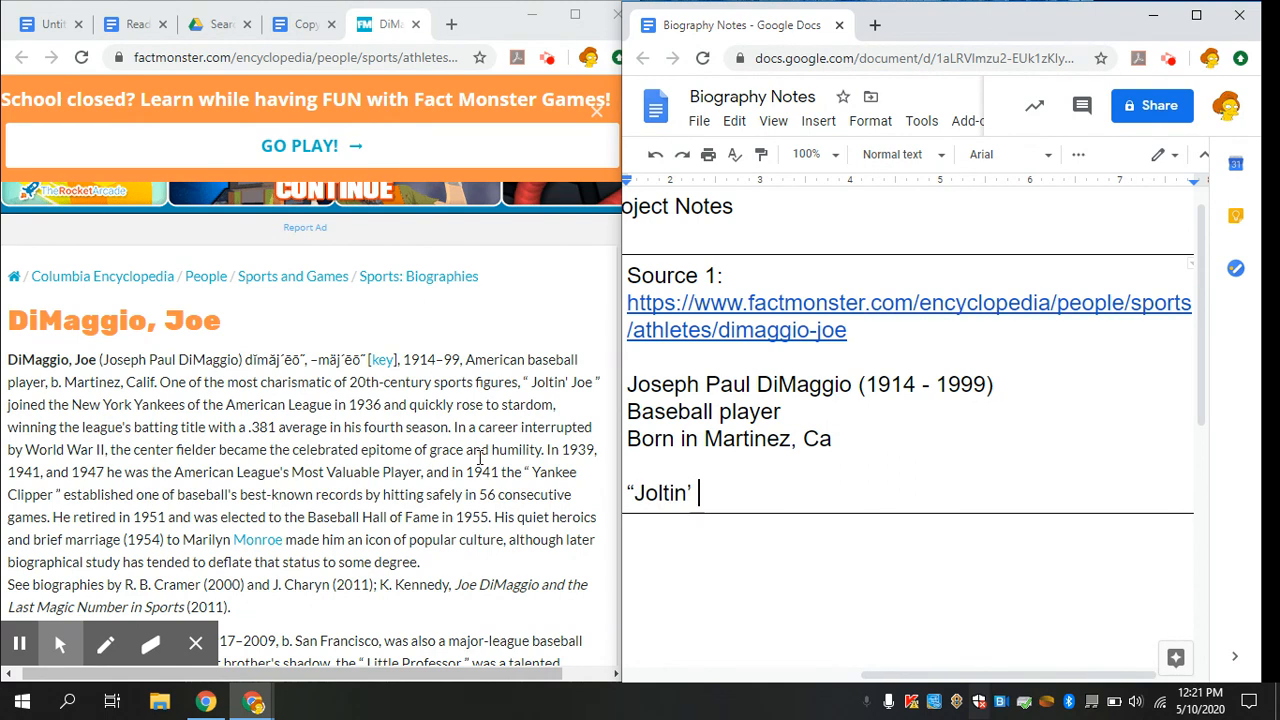
text(Joe")
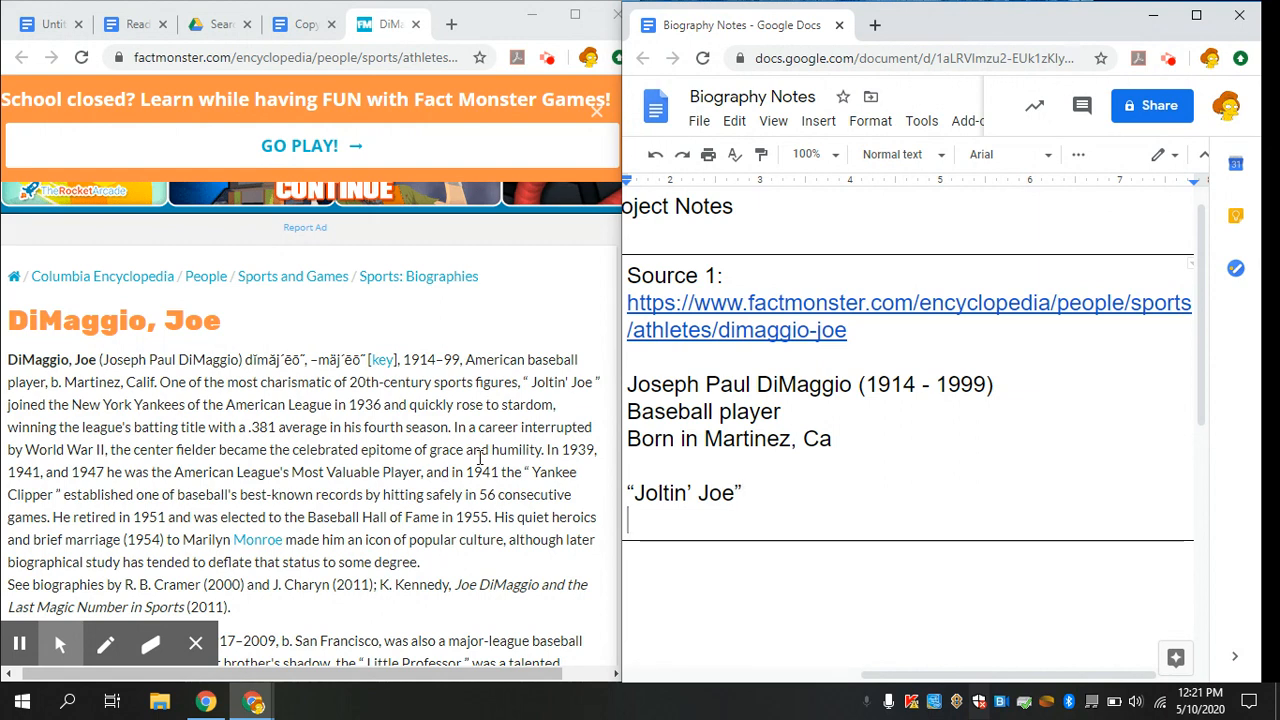
text(NY Y)
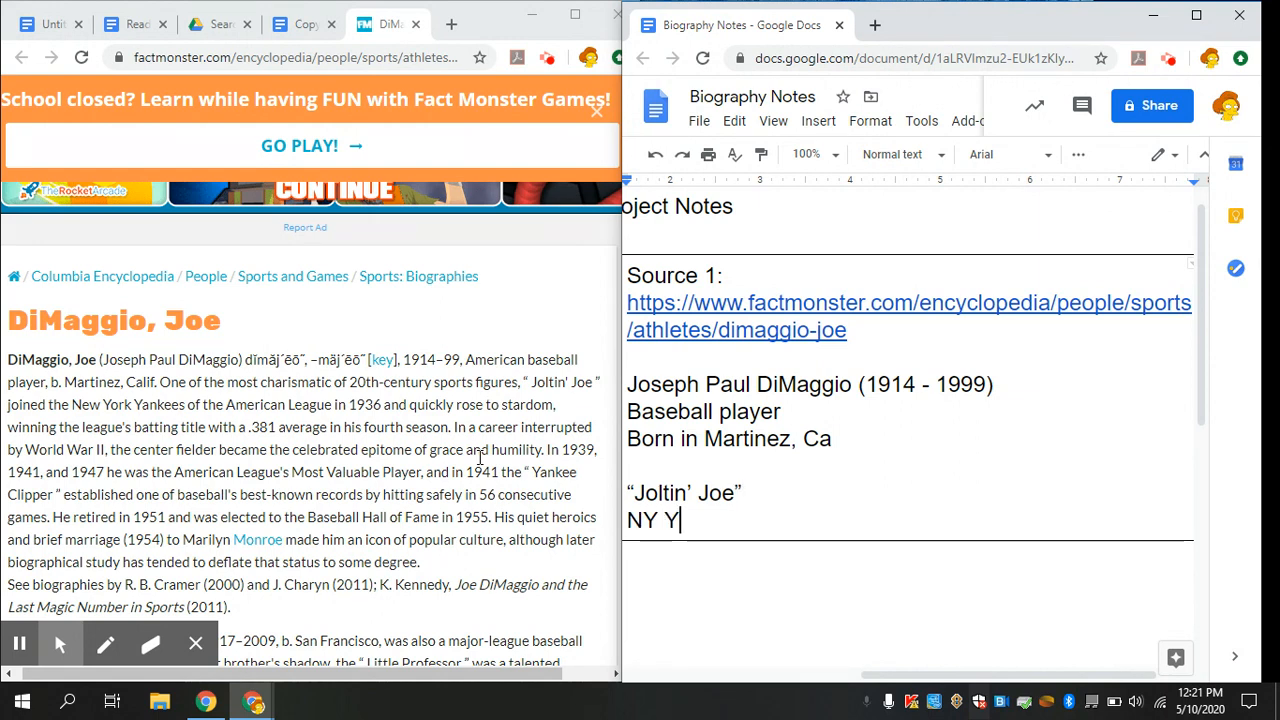
text(ankees)
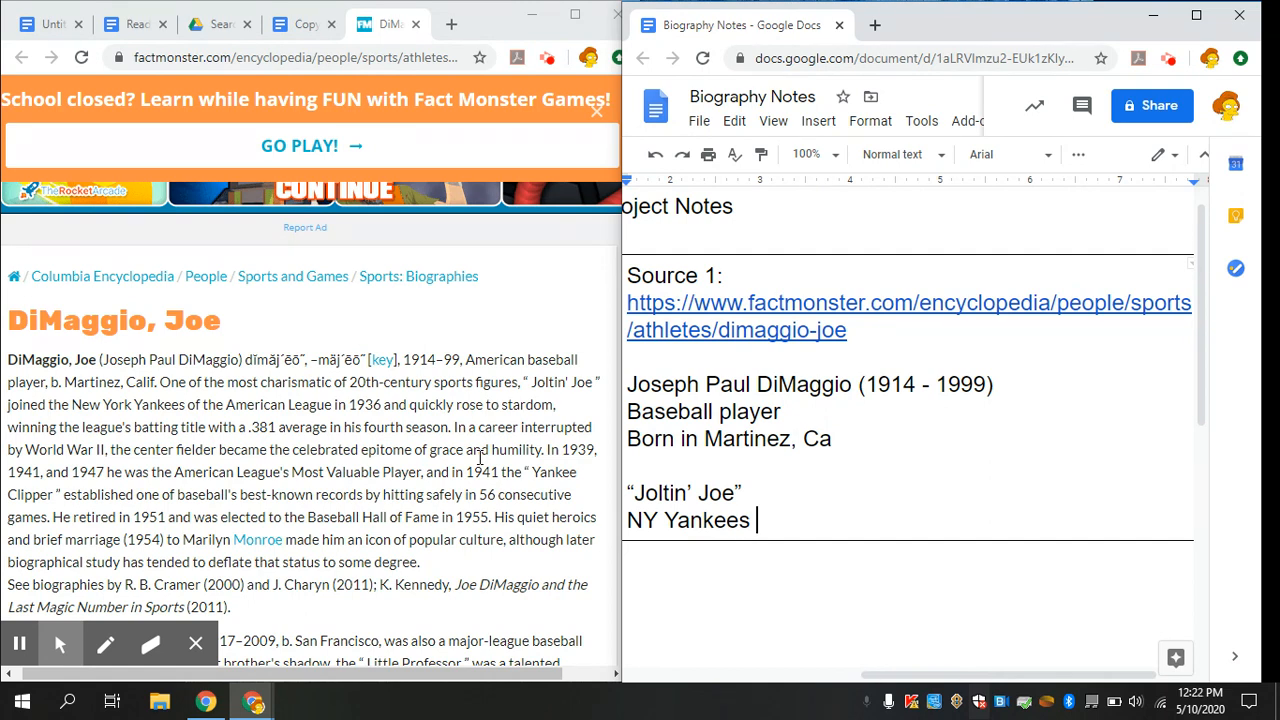
text(in 19)
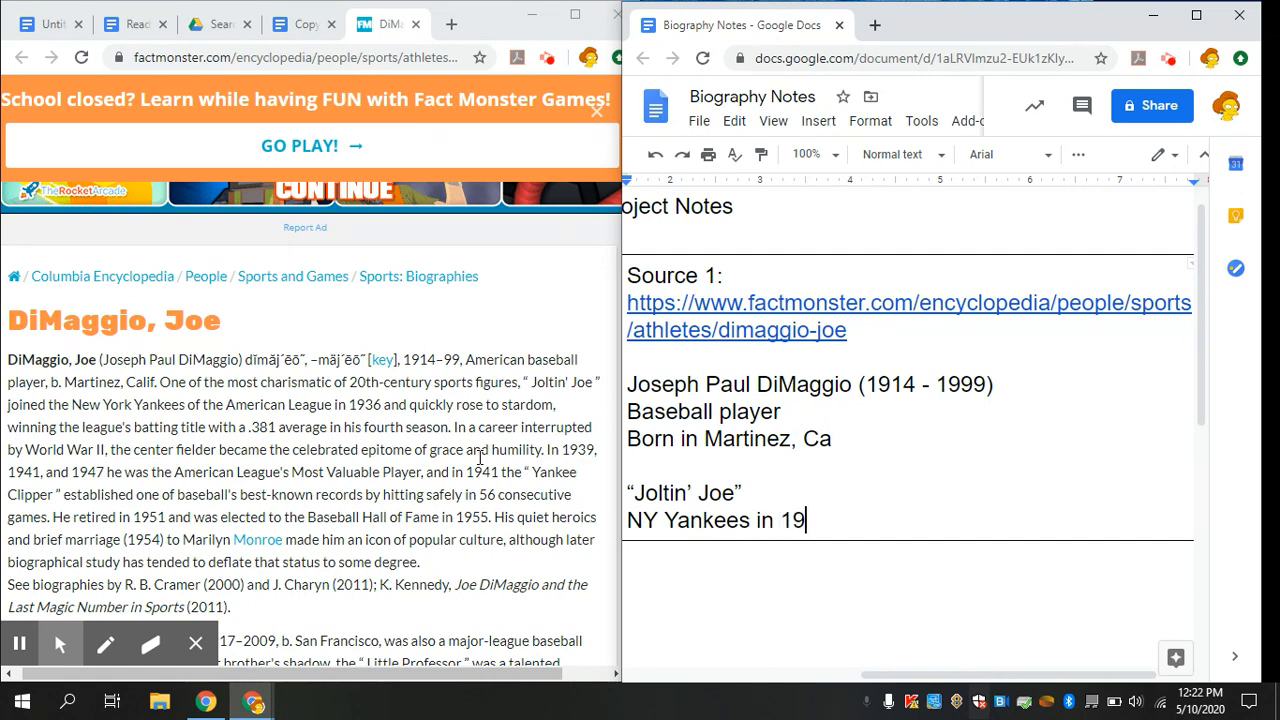
text(36)
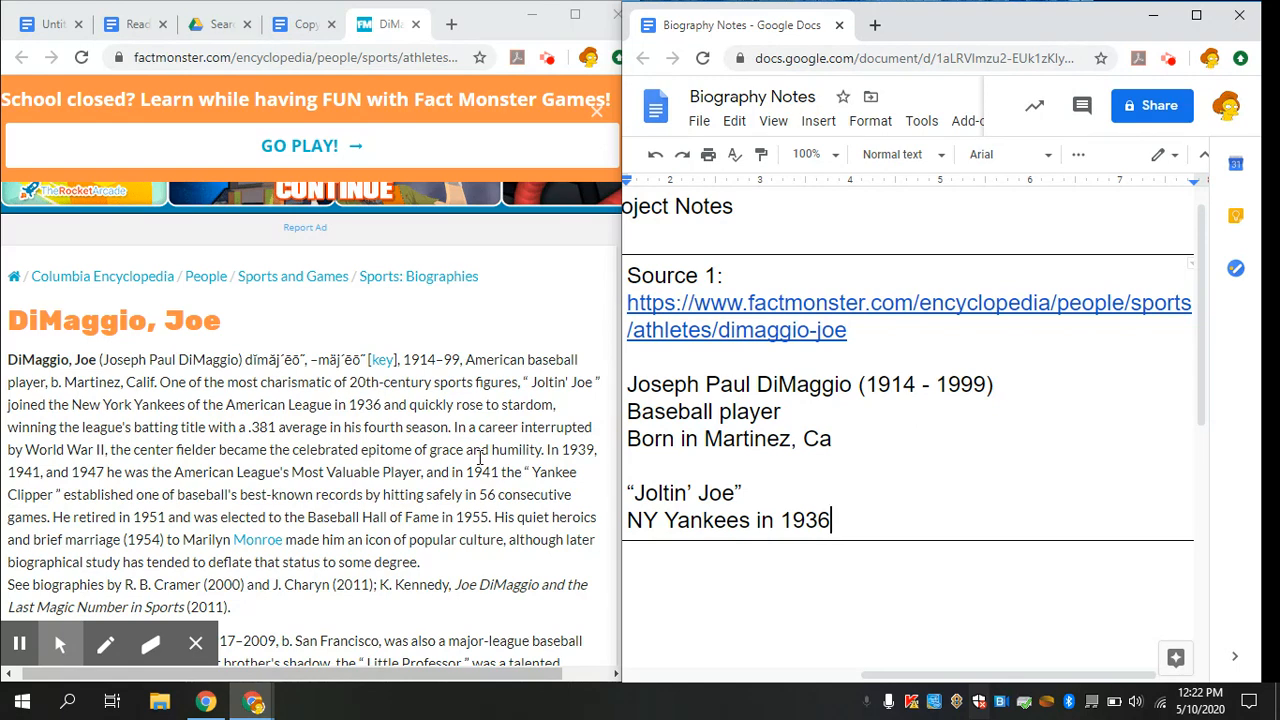
Add the note 'Won AL batting title in 4th season (.381)'.
text(Won)
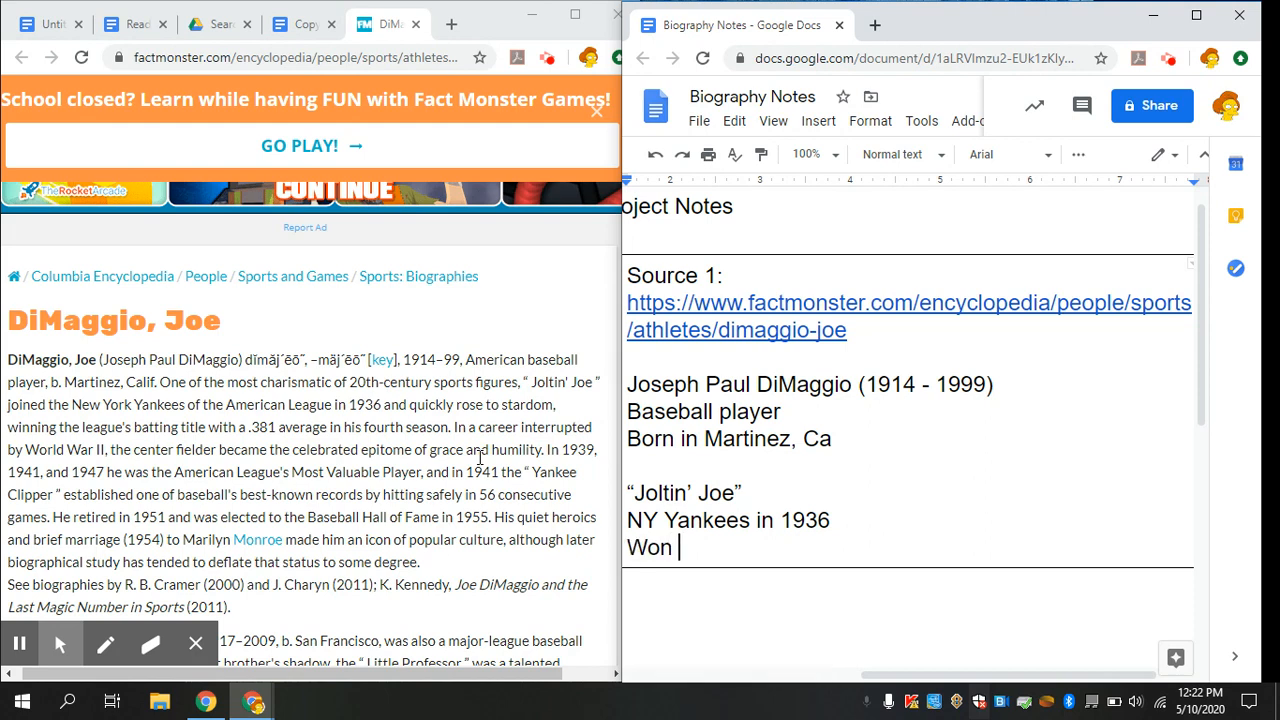
text(AL)
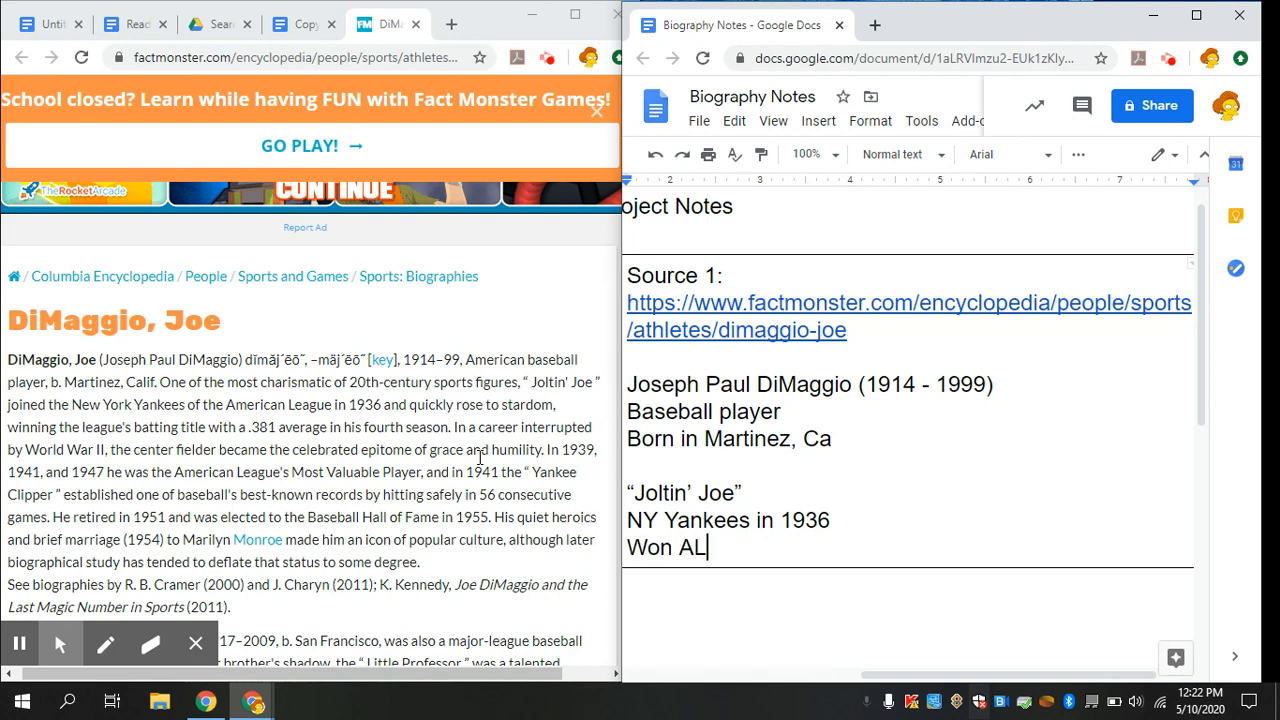
text(batting)
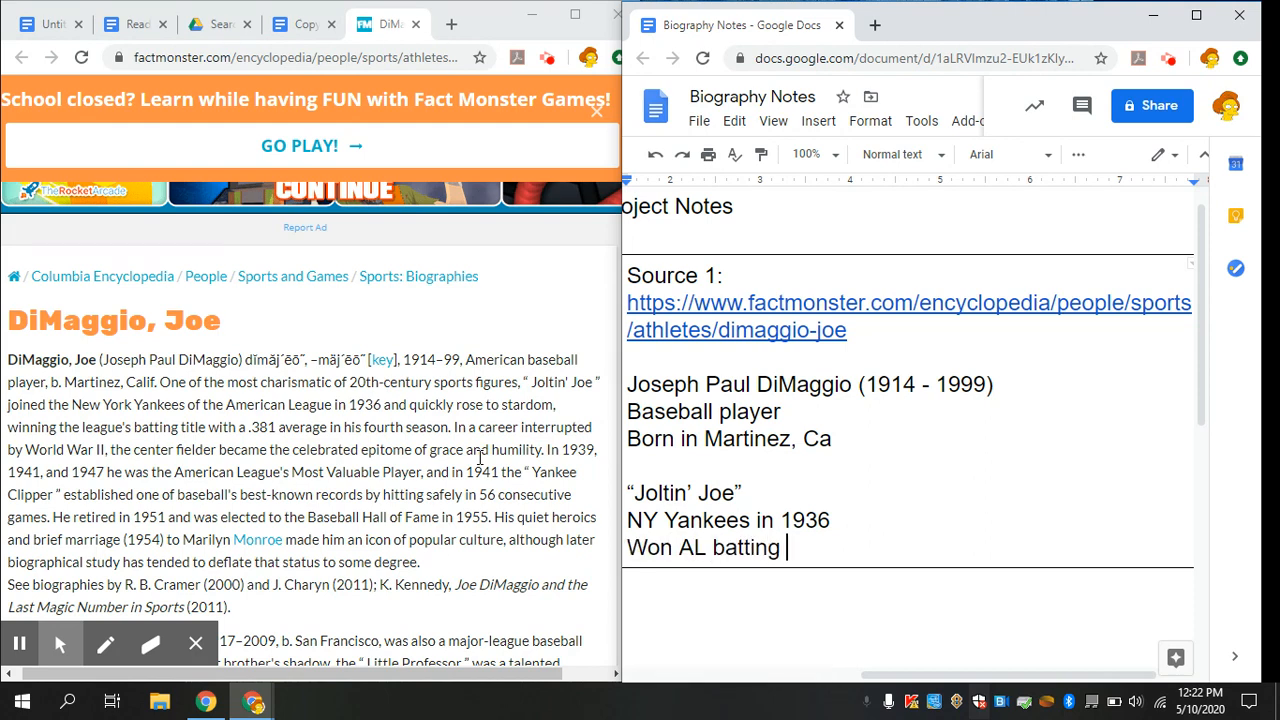
text(title i)
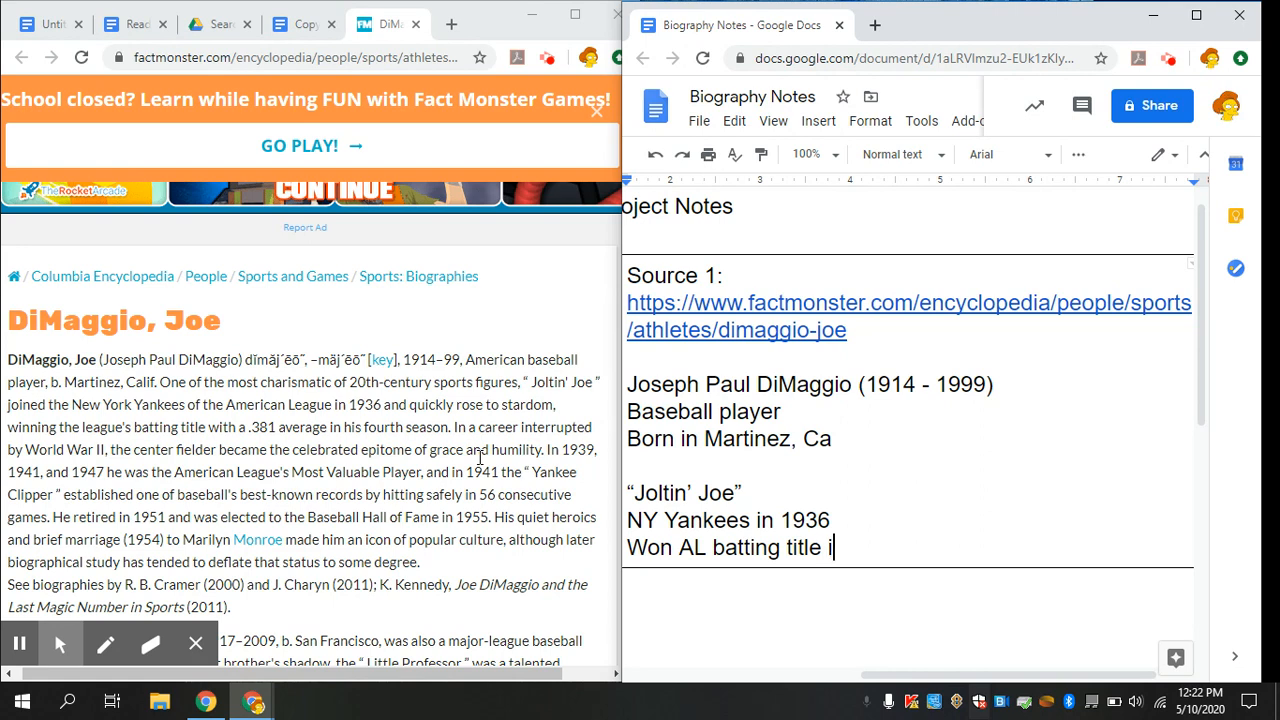
text(in)
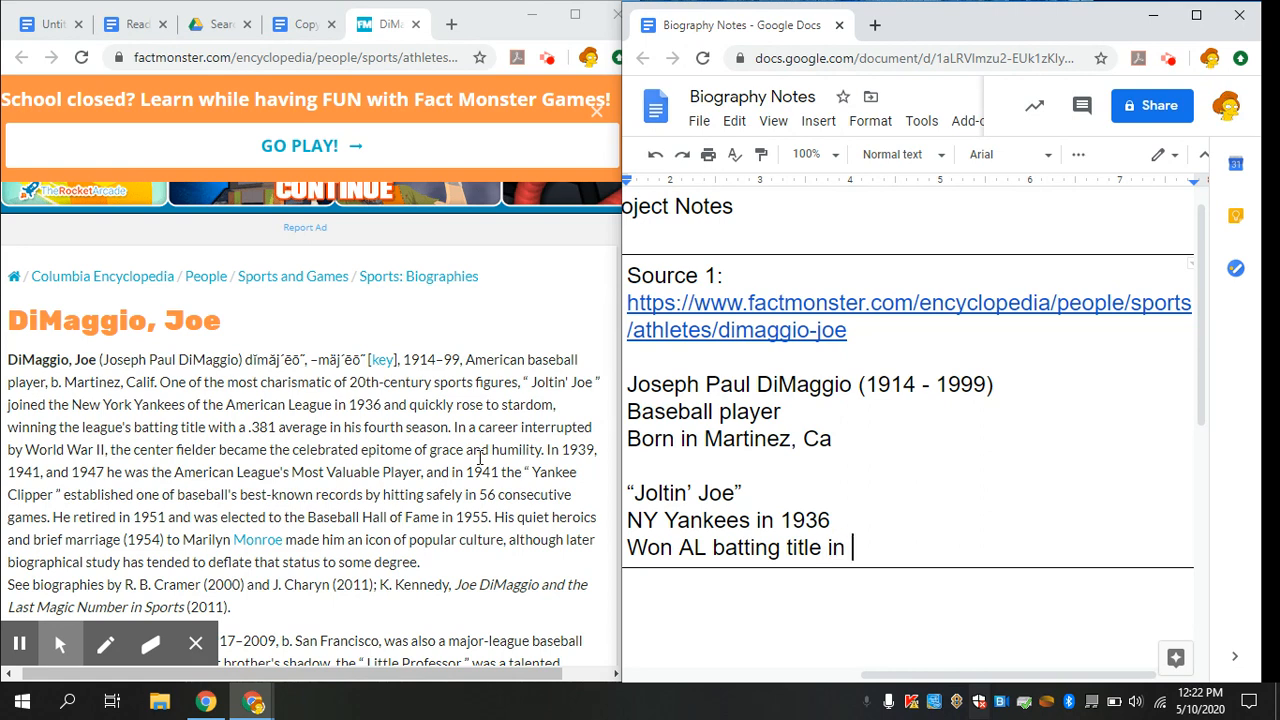
text(4th season)
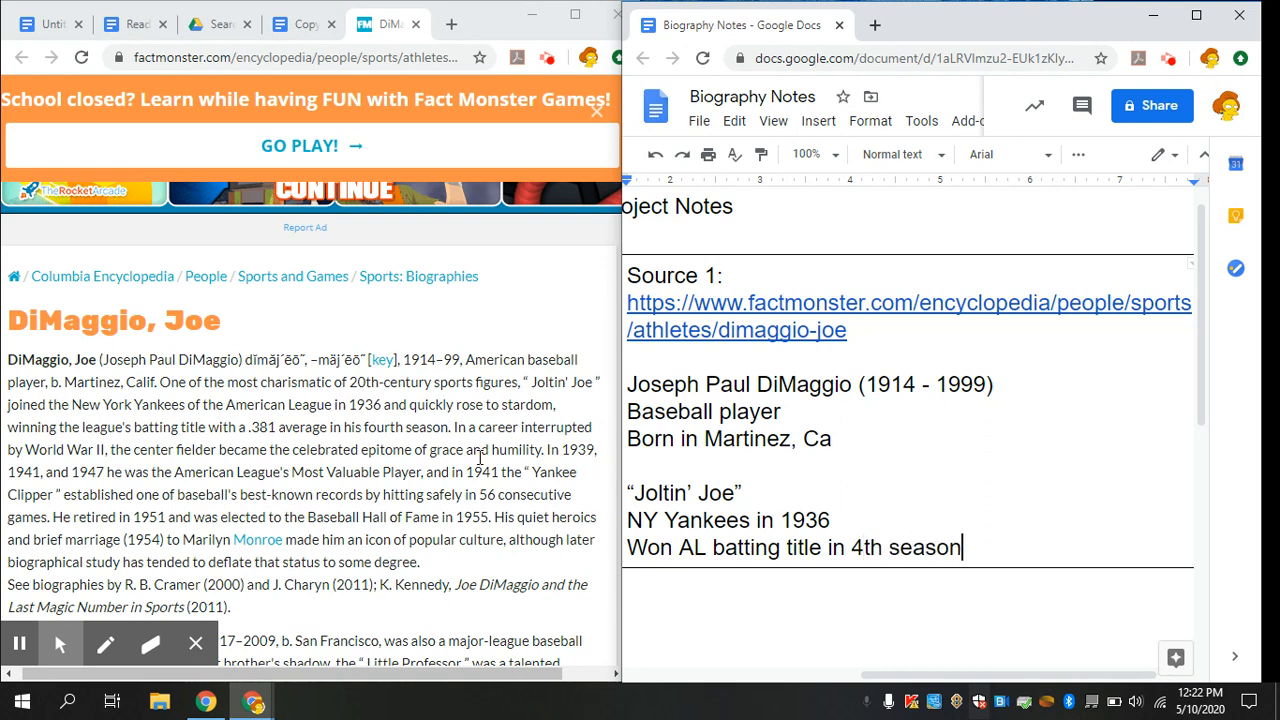
text((.38)
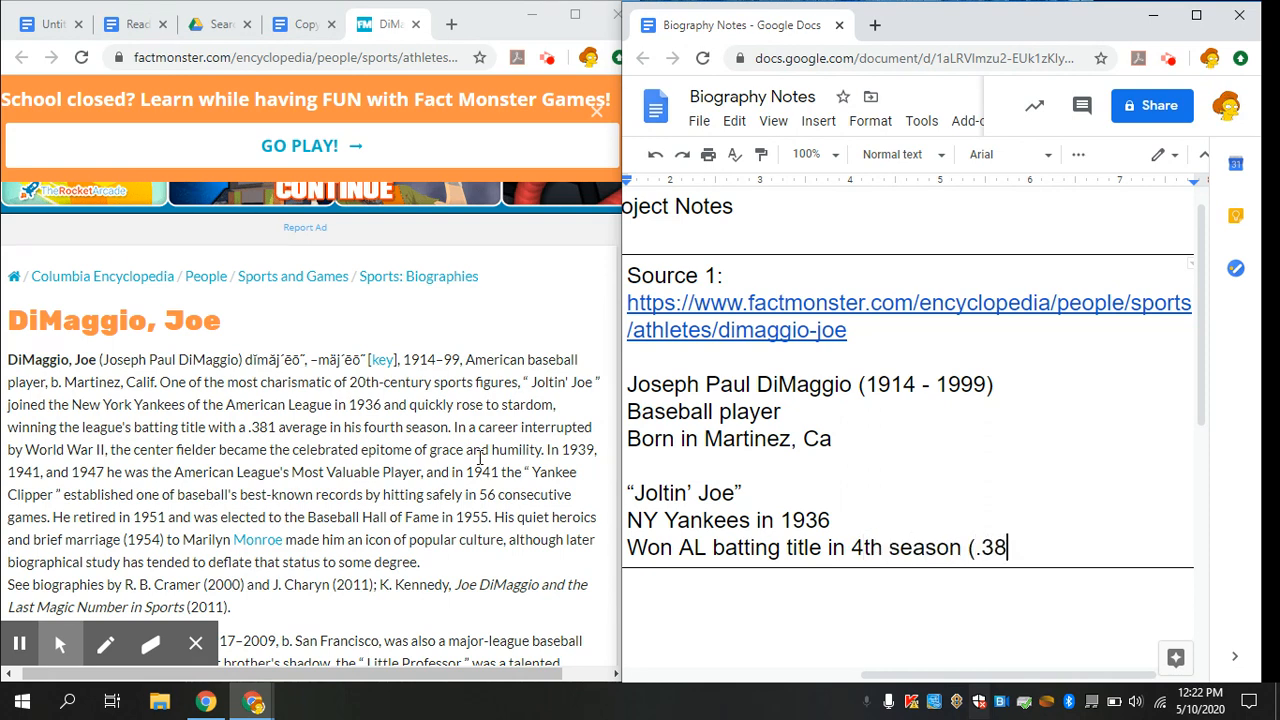
text(1))
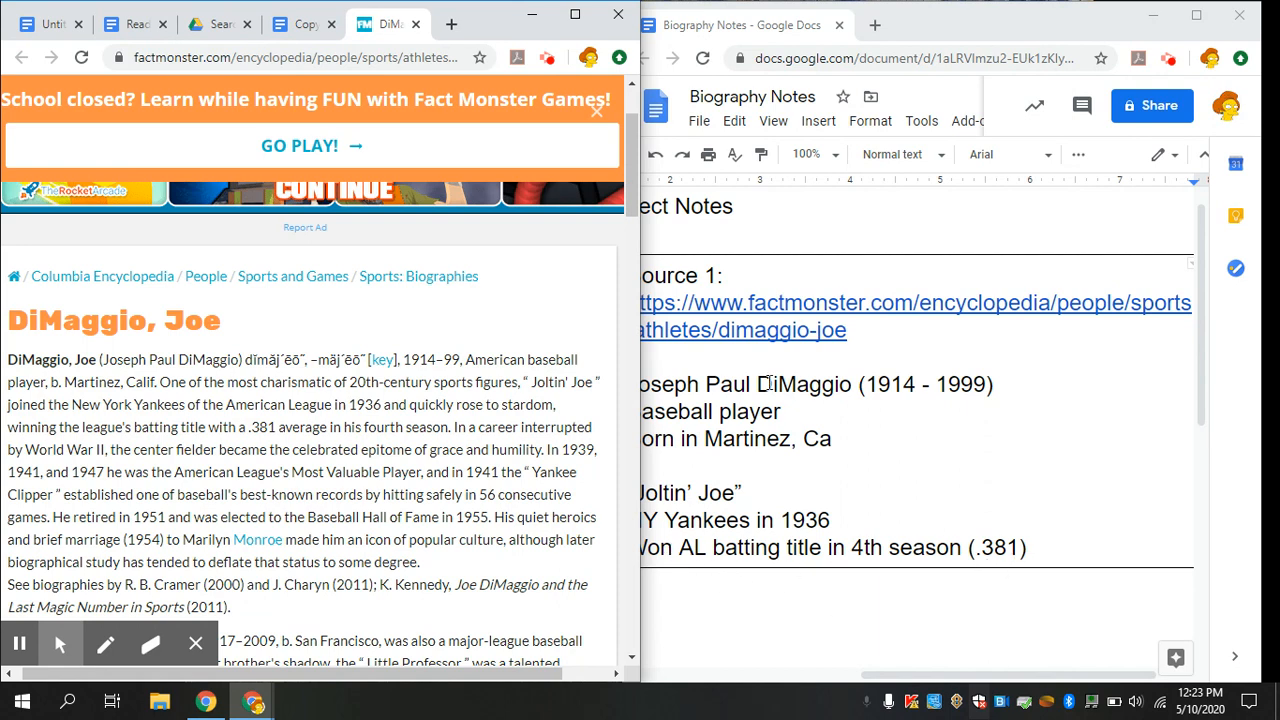
Scroll the article and type 'Centerfield' as the next note line.
scroll(down, 3)
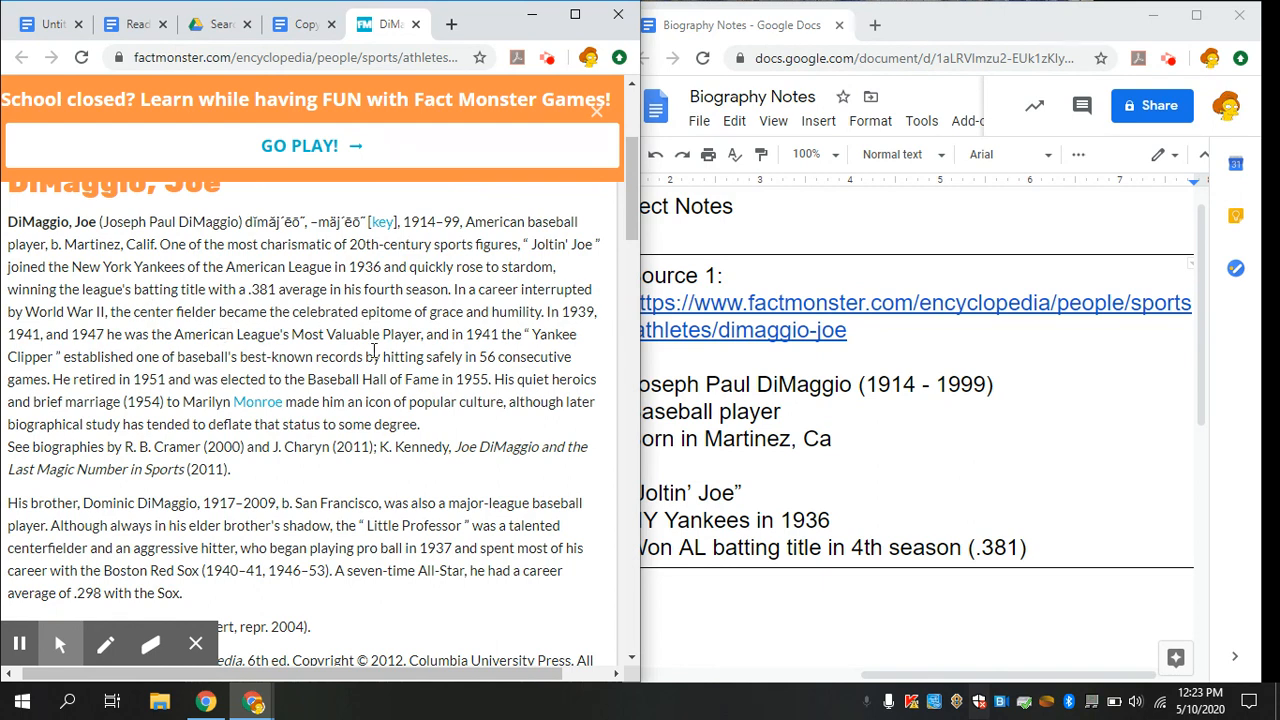
mouse_move(530, 335)
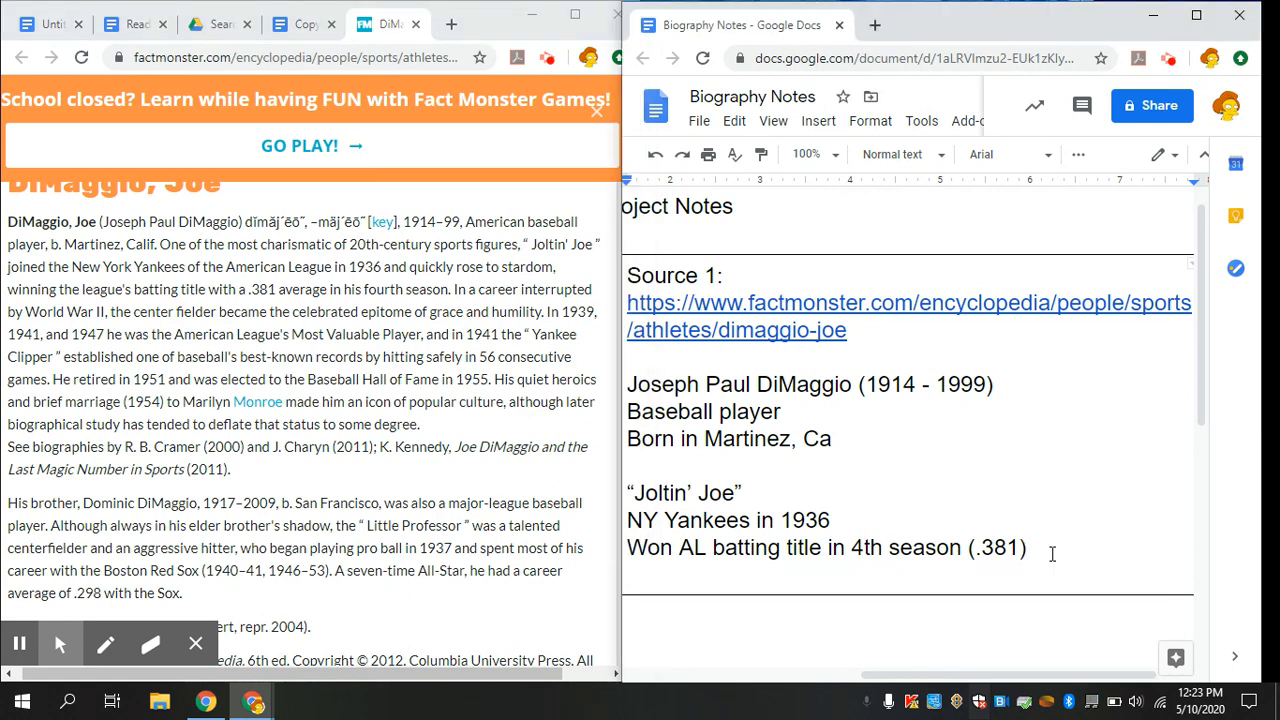
text(centerfi)
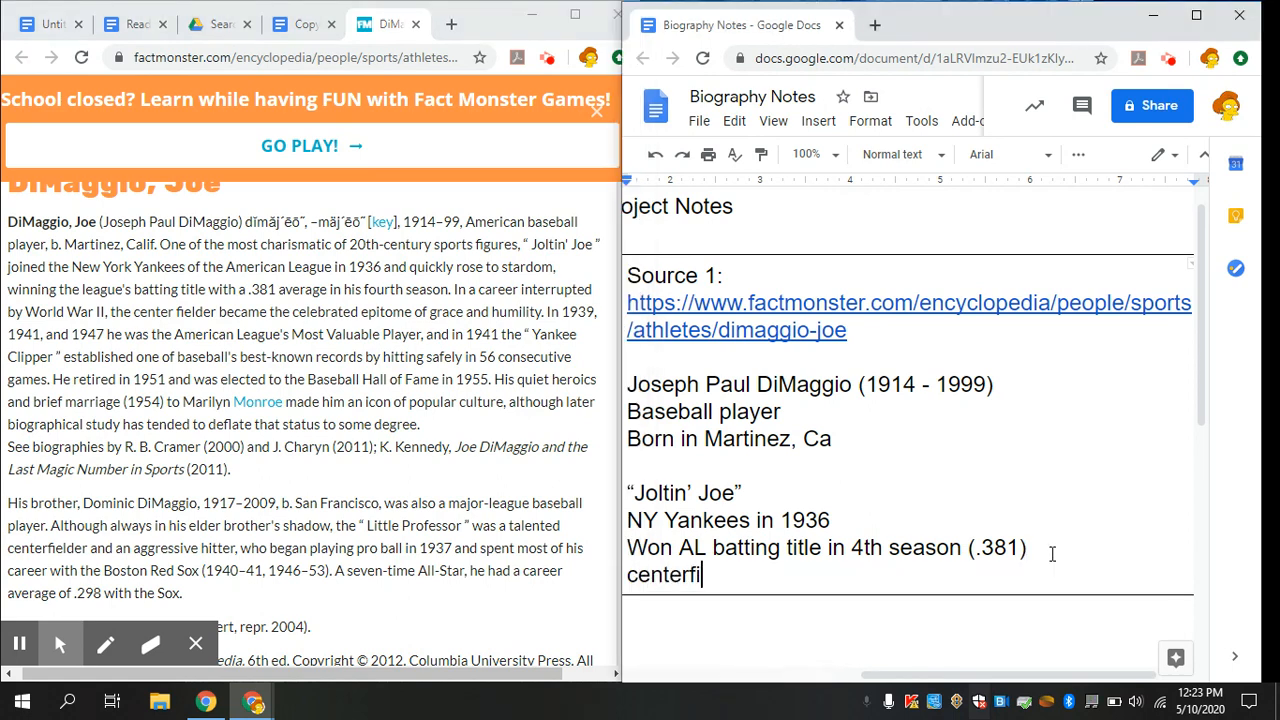
text(eld)
text(W)
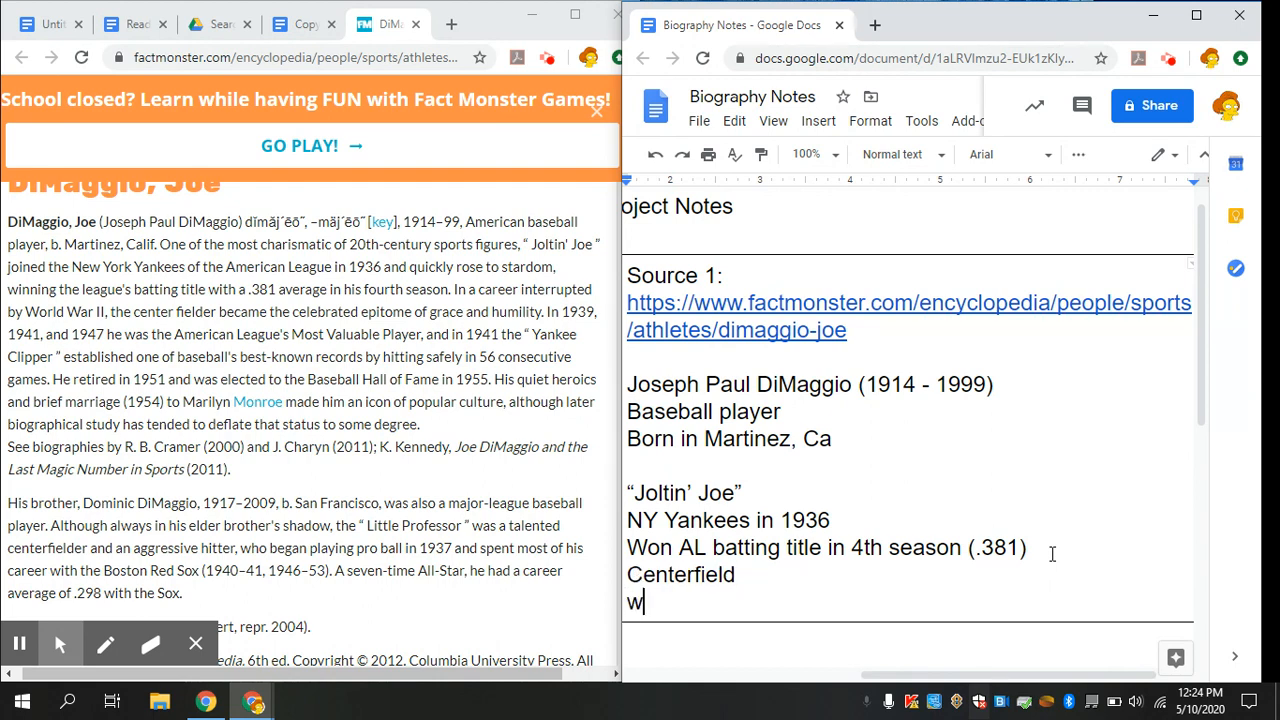
Add the note 'Won MVP of AL in 1939, 1941, 1947'.
text(on MVP of AL in 19)
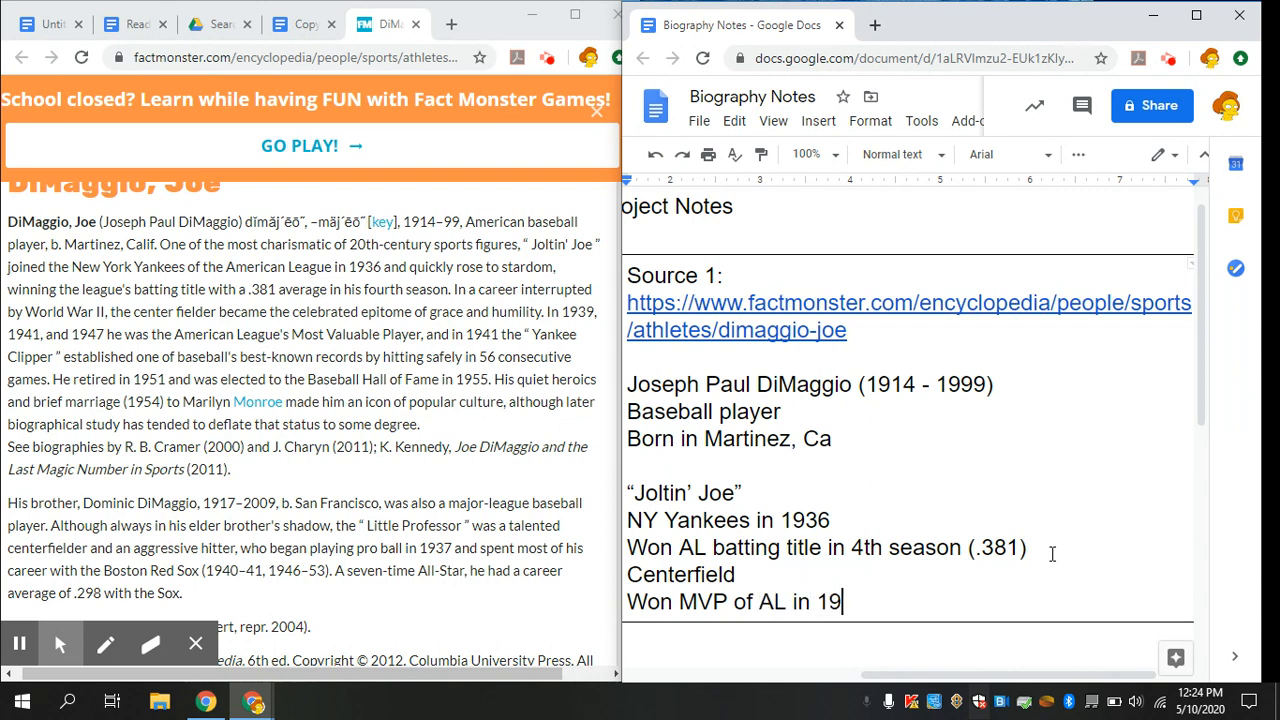
text(39, 1)
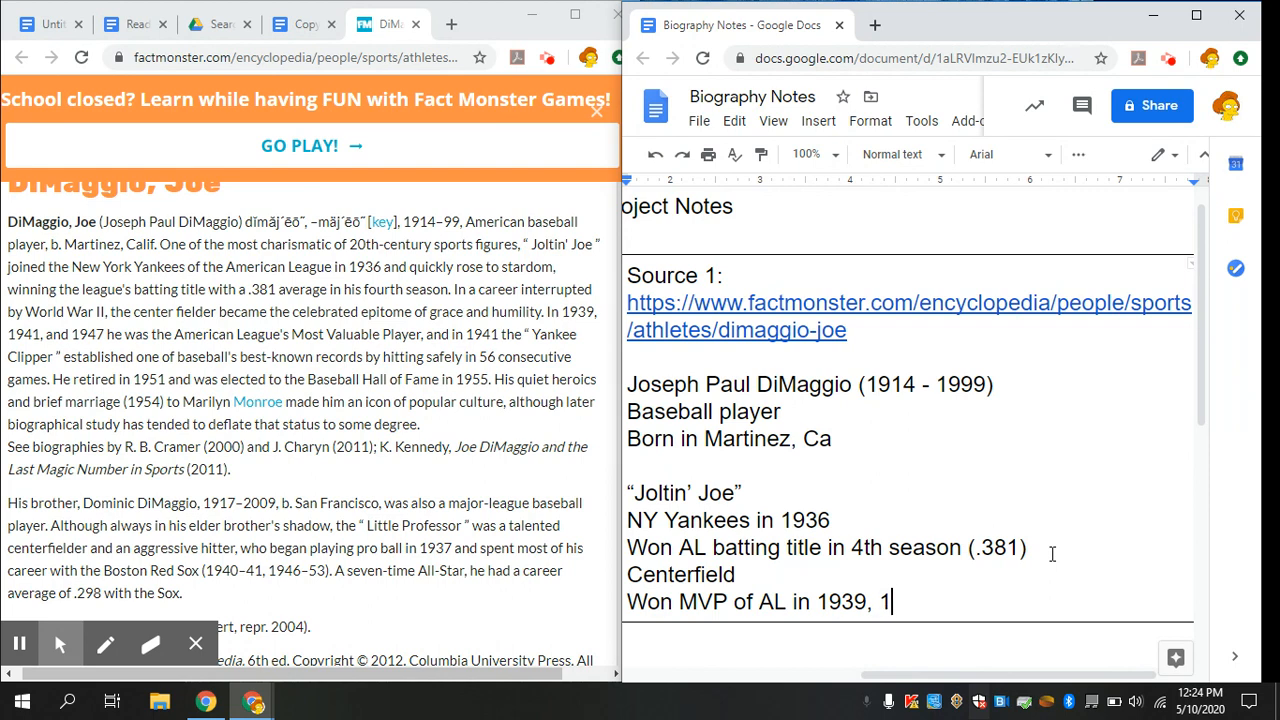
text(941, 19)
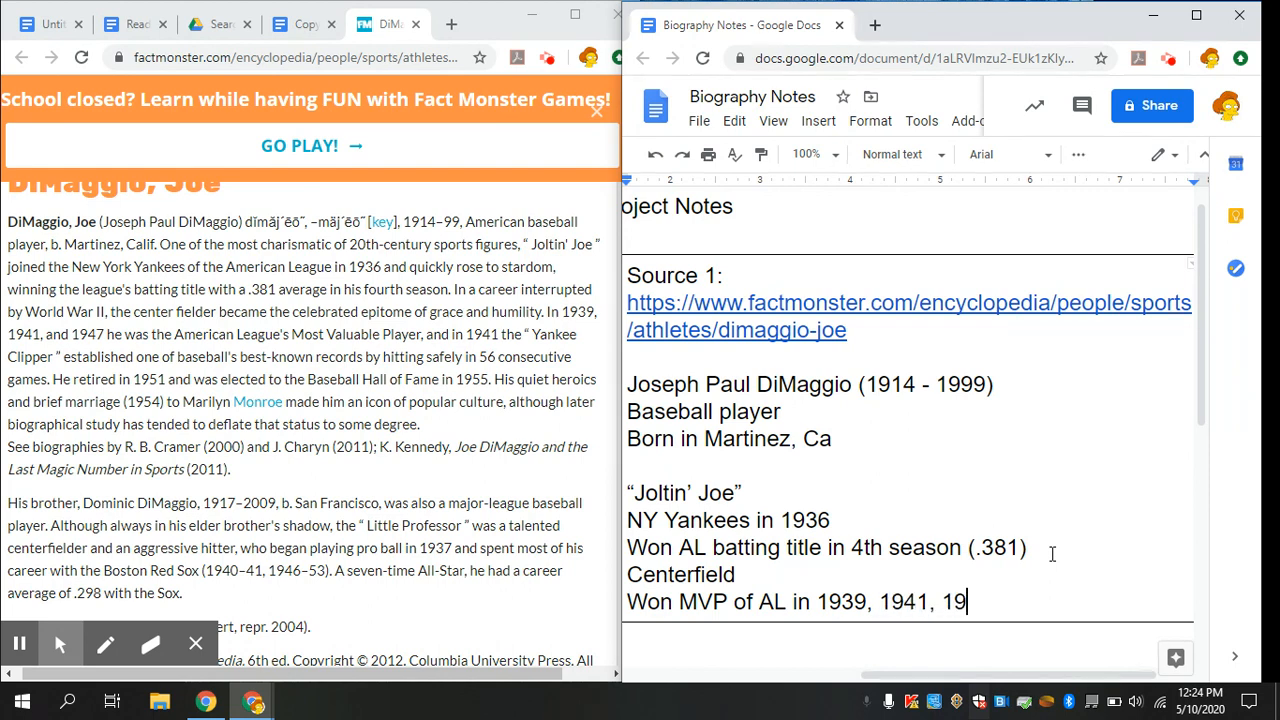
text(47)
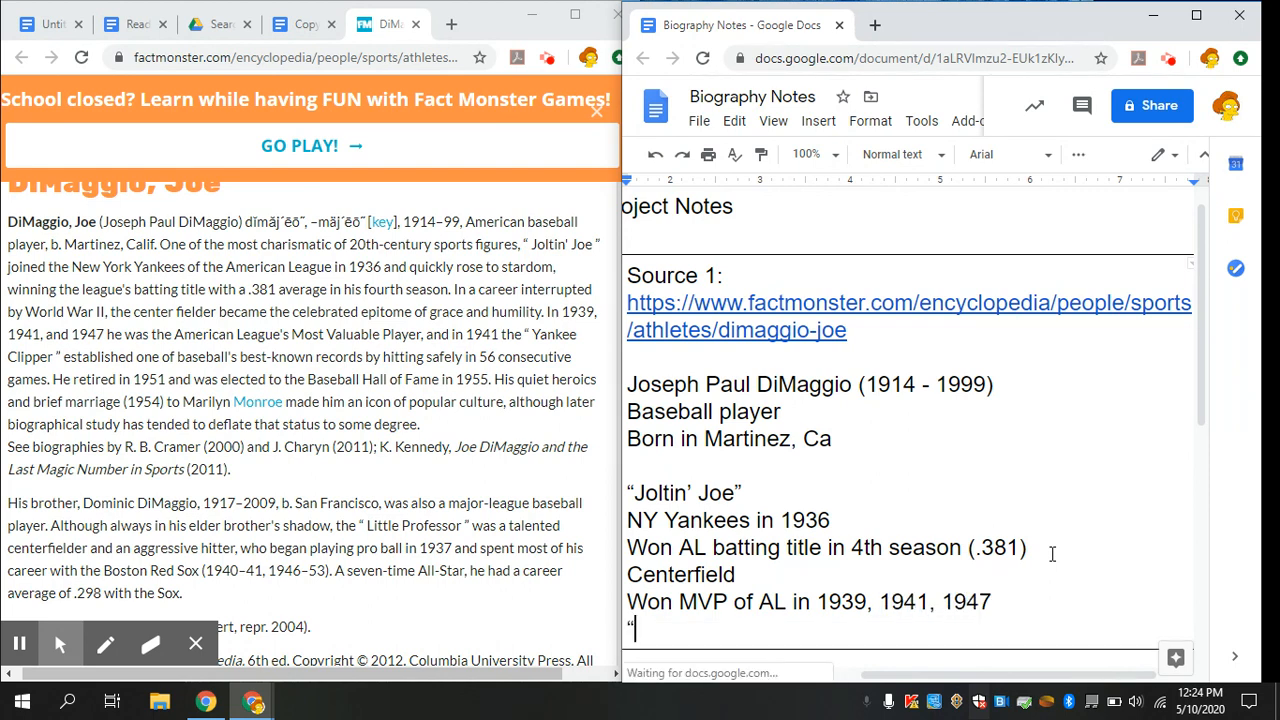
Add the '"Yankee Clipper"' note and begin a '1941 record' line.
text(Y)
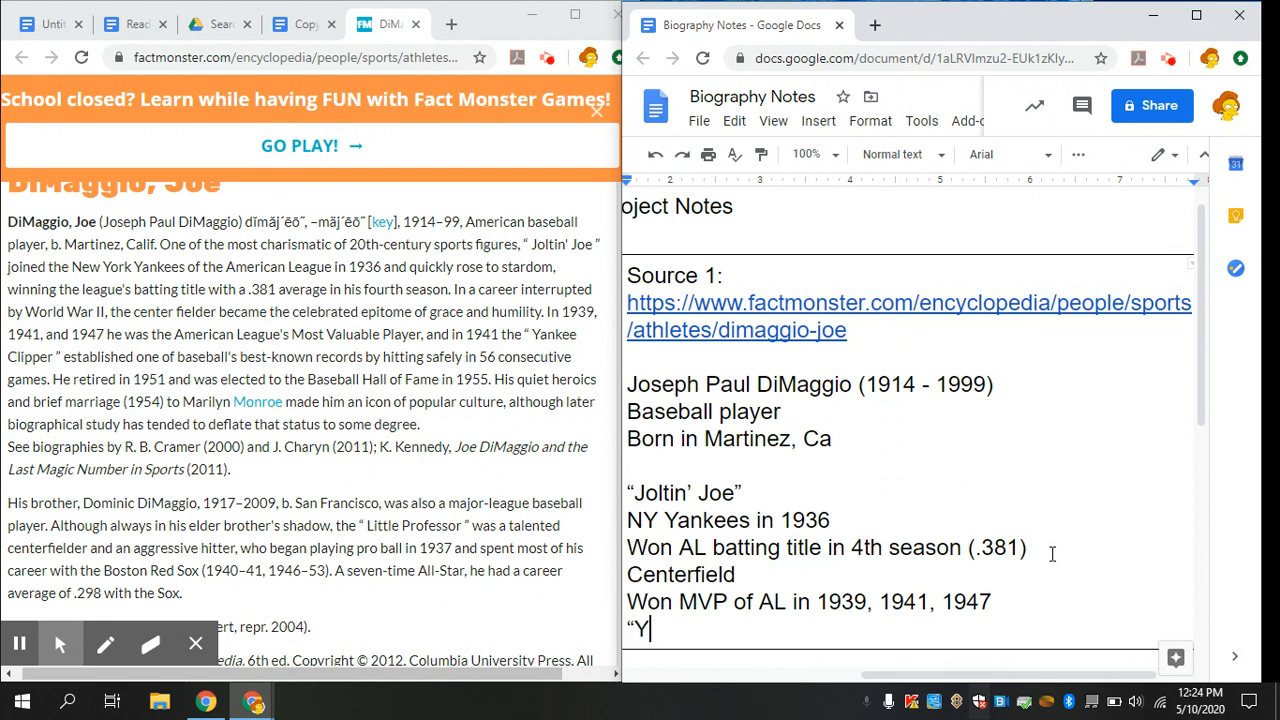
text(ankee Clipper)
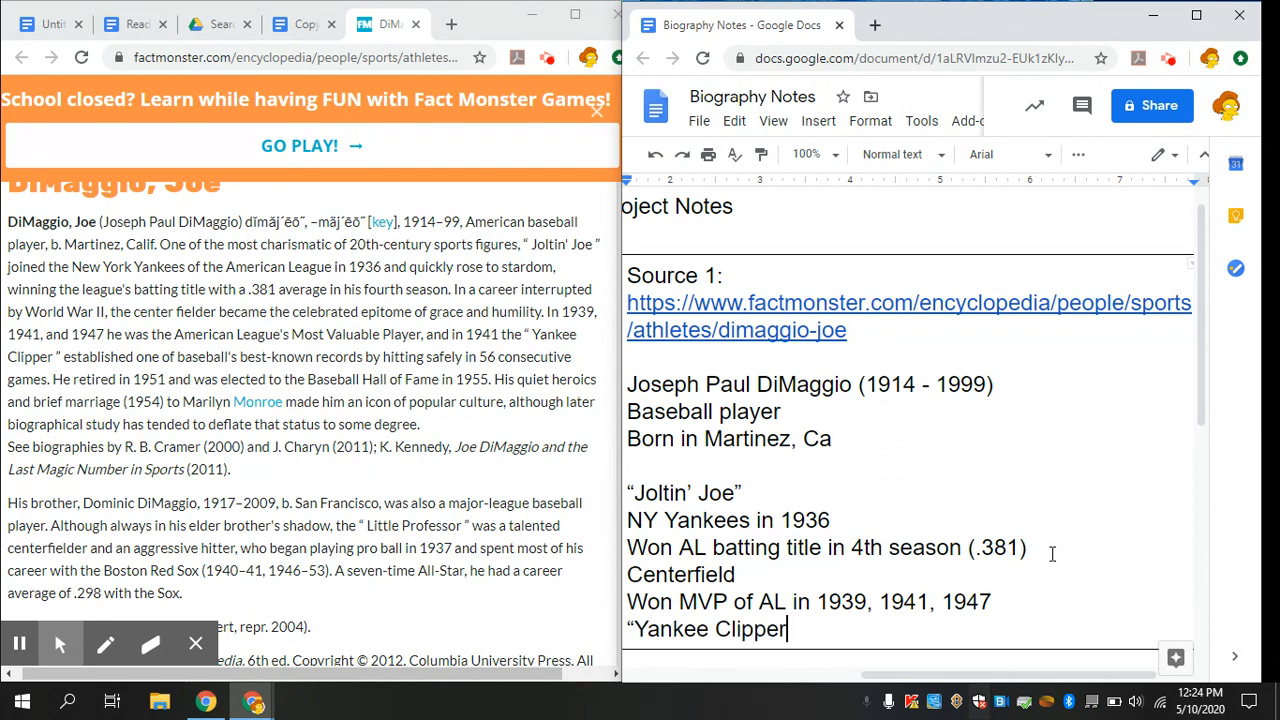
text(")
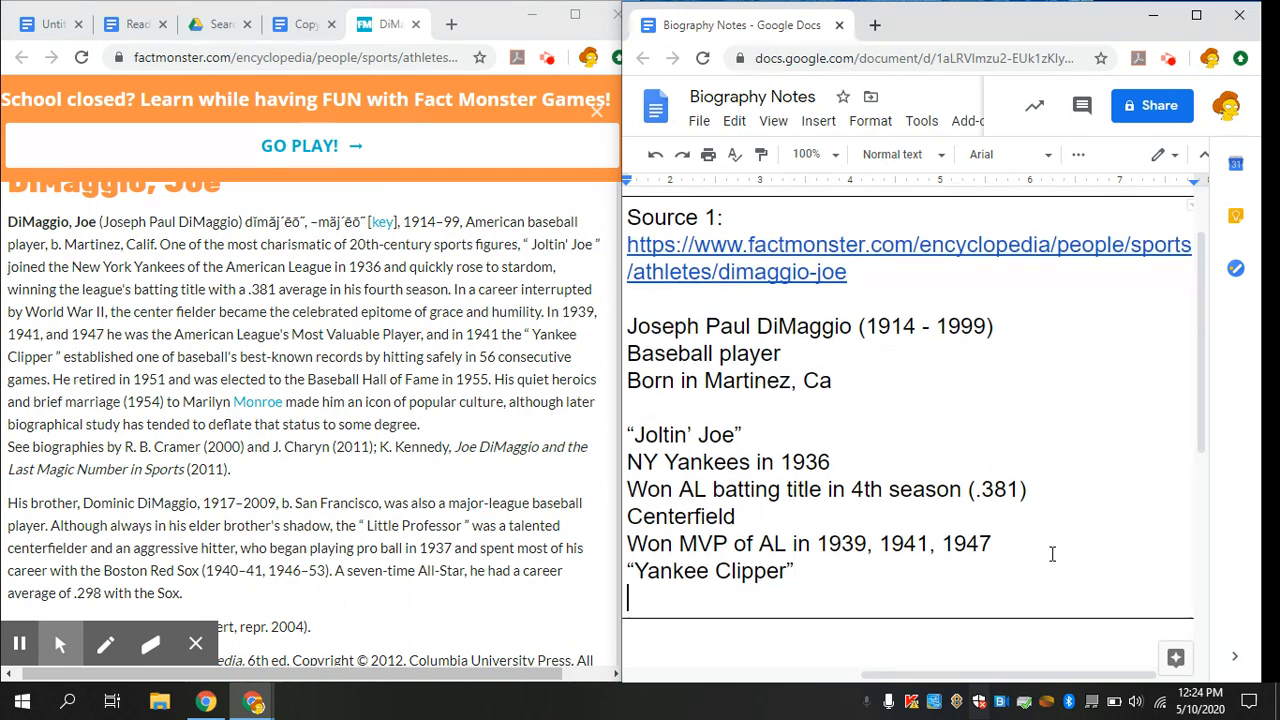
text(1941)
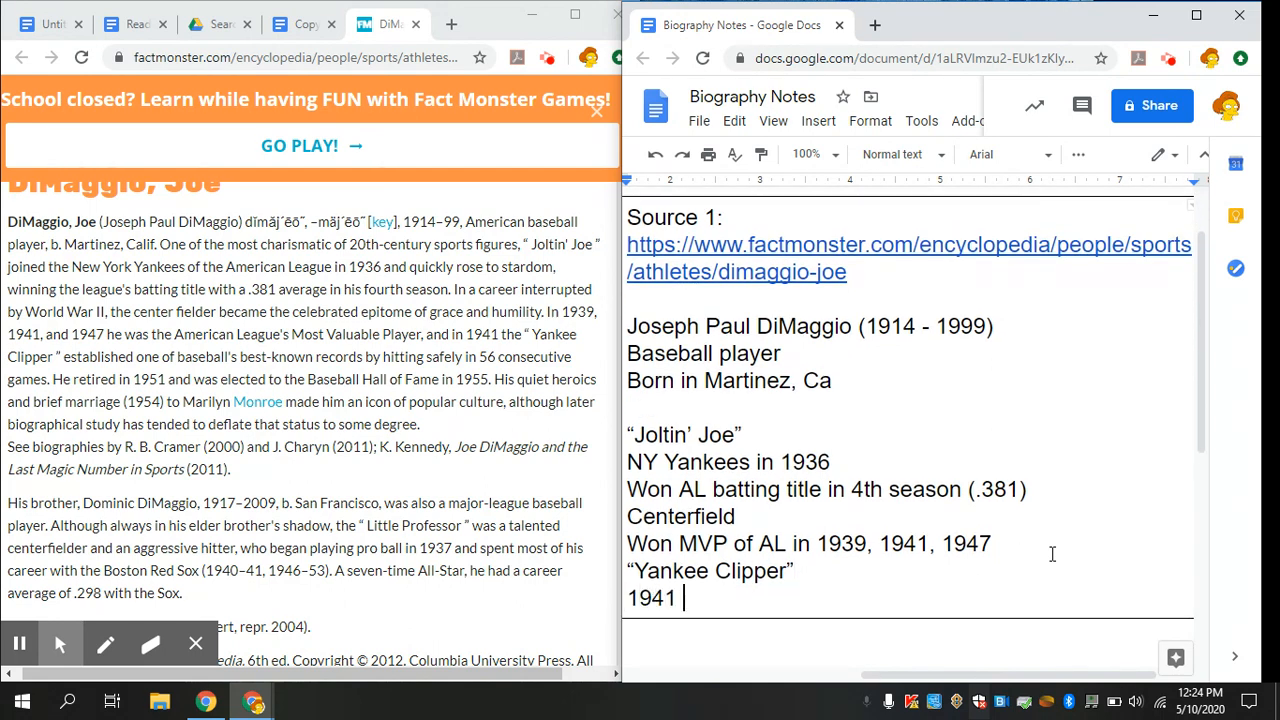
text(rcord f)
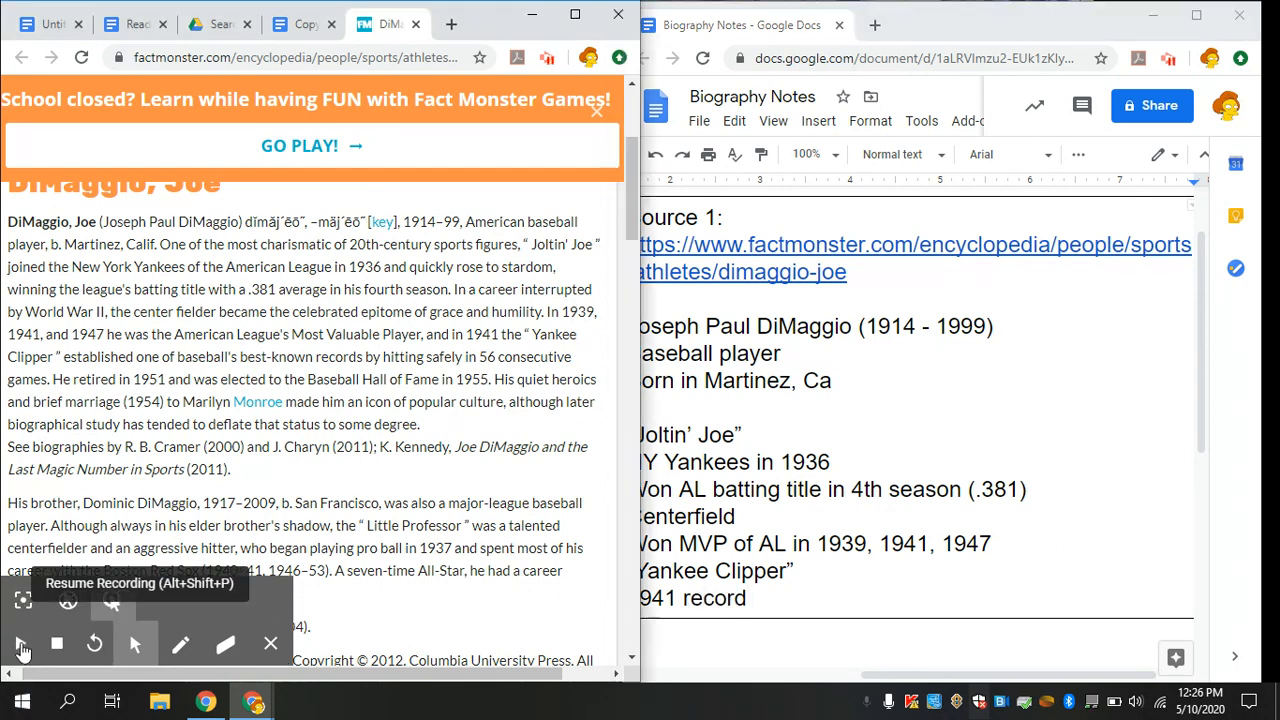
Complete the line with 'for hitting safely in 56 consecutive games'.
click(22, 643)
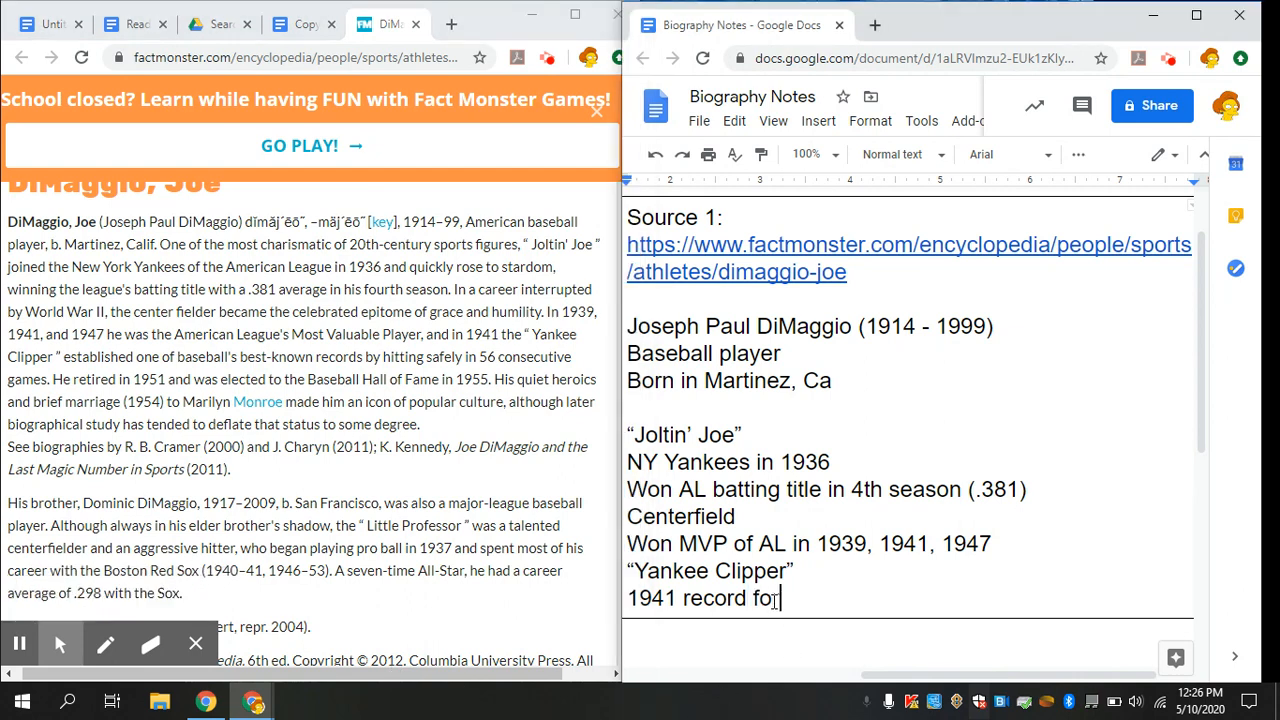
text(" ")
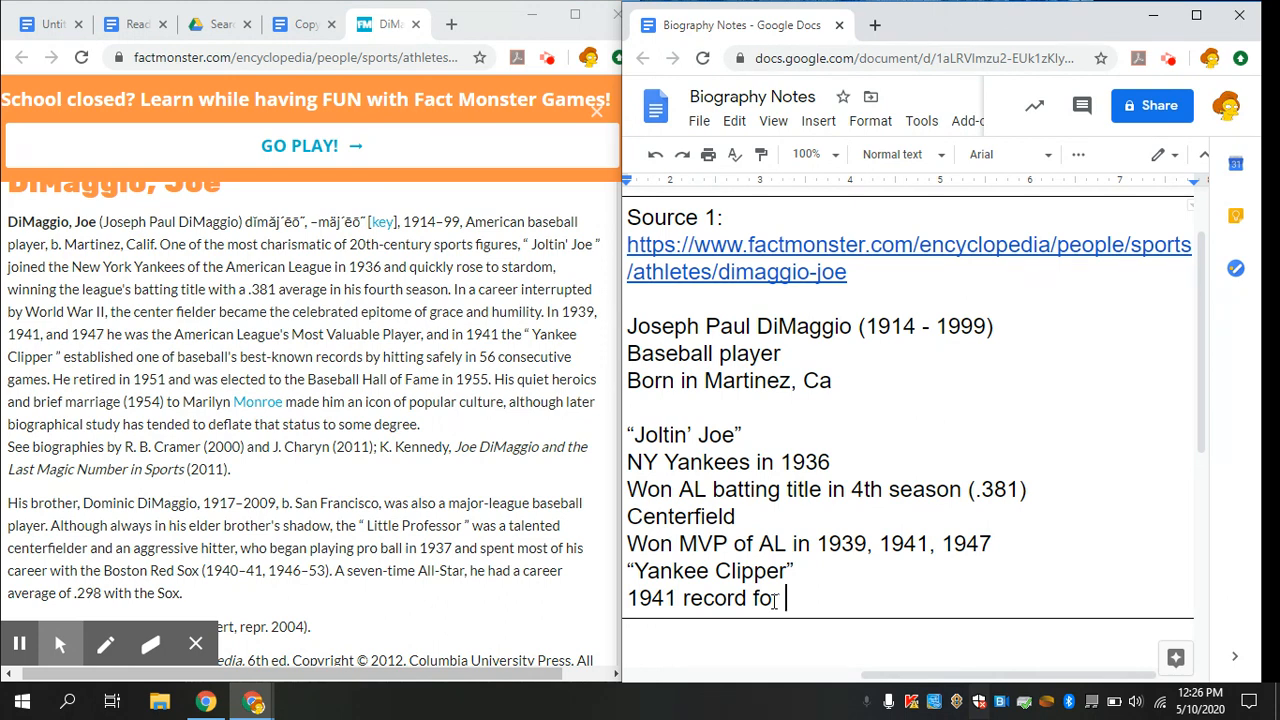
text(hitting safely in 56 consecutive)
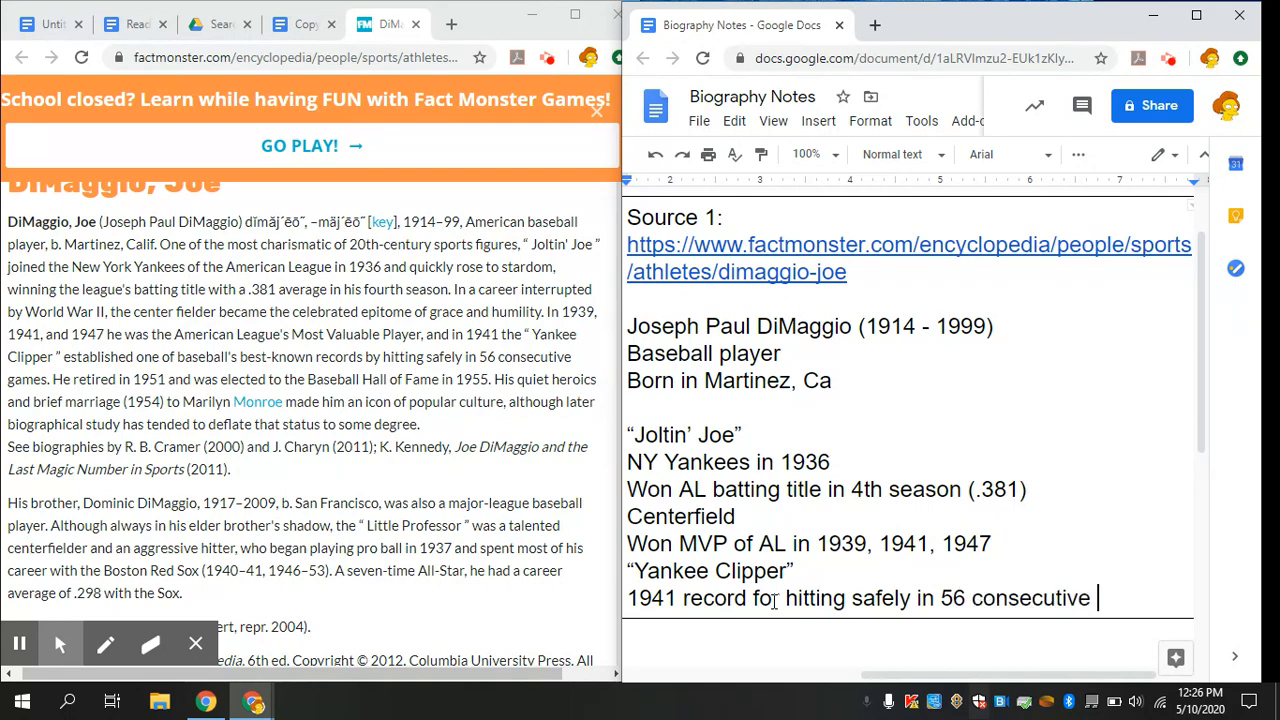
text(games)
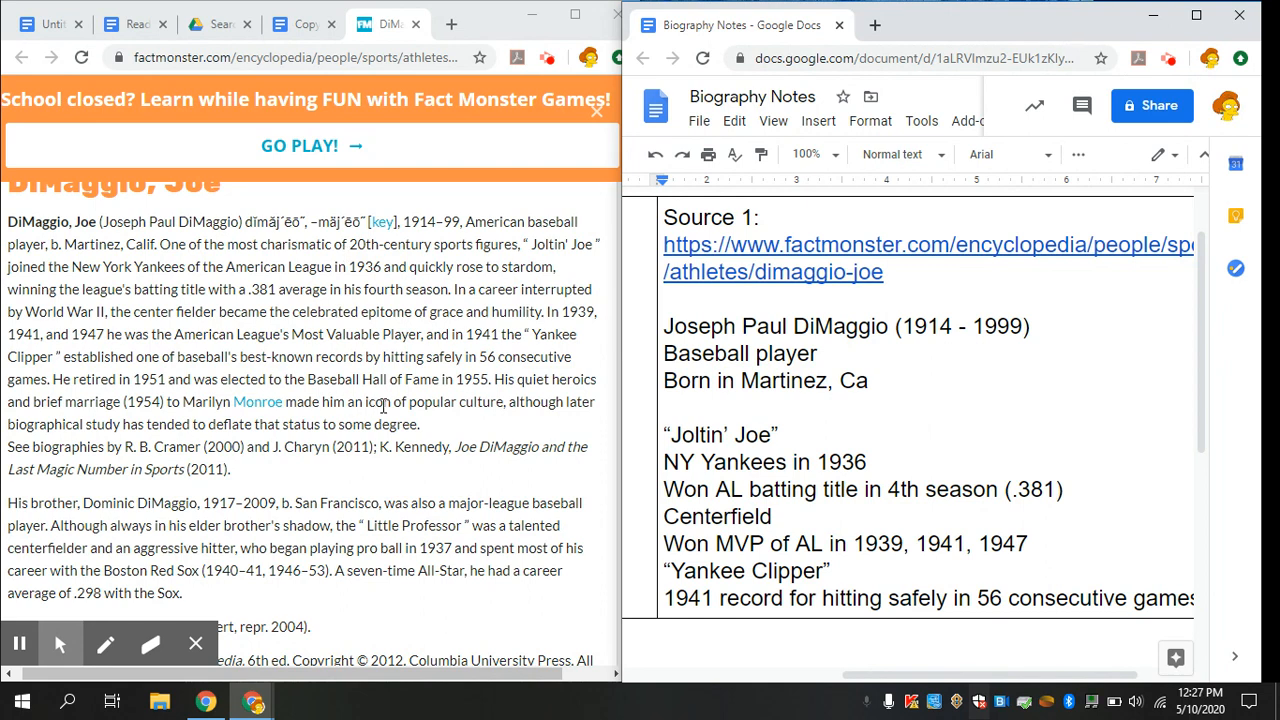
mouse_move(746, 421)
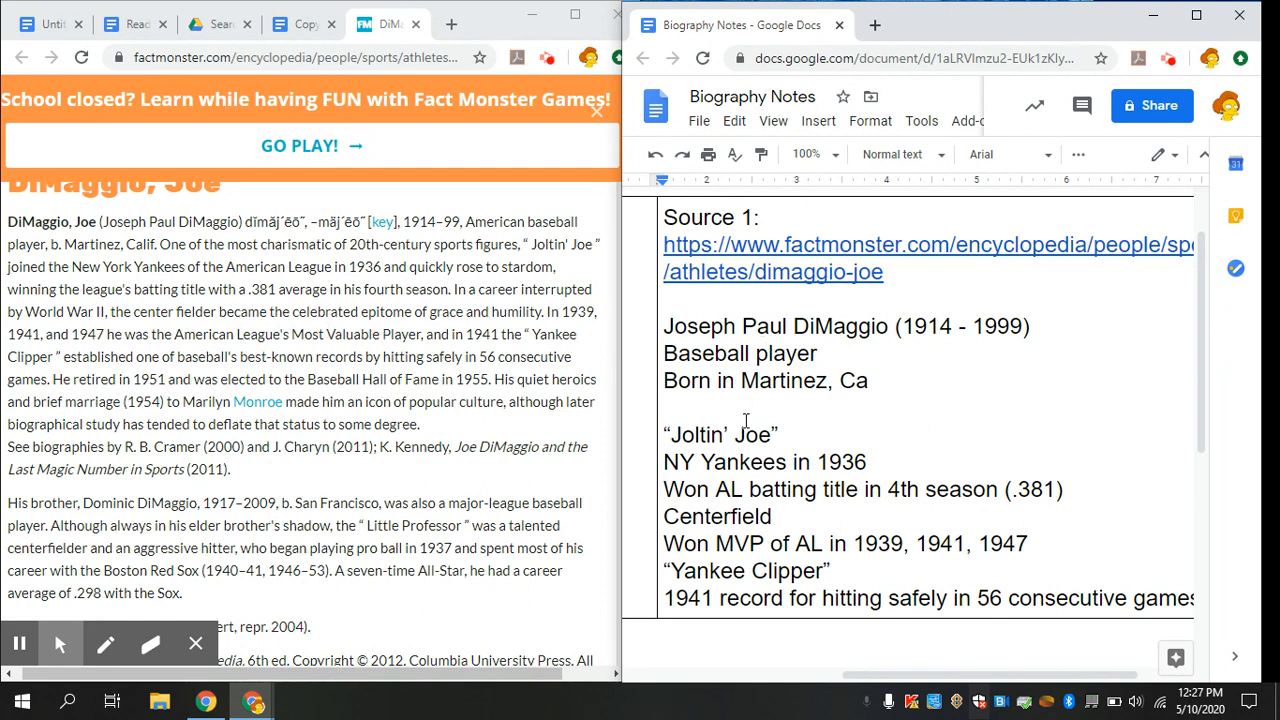
mouse_move(555, 475)
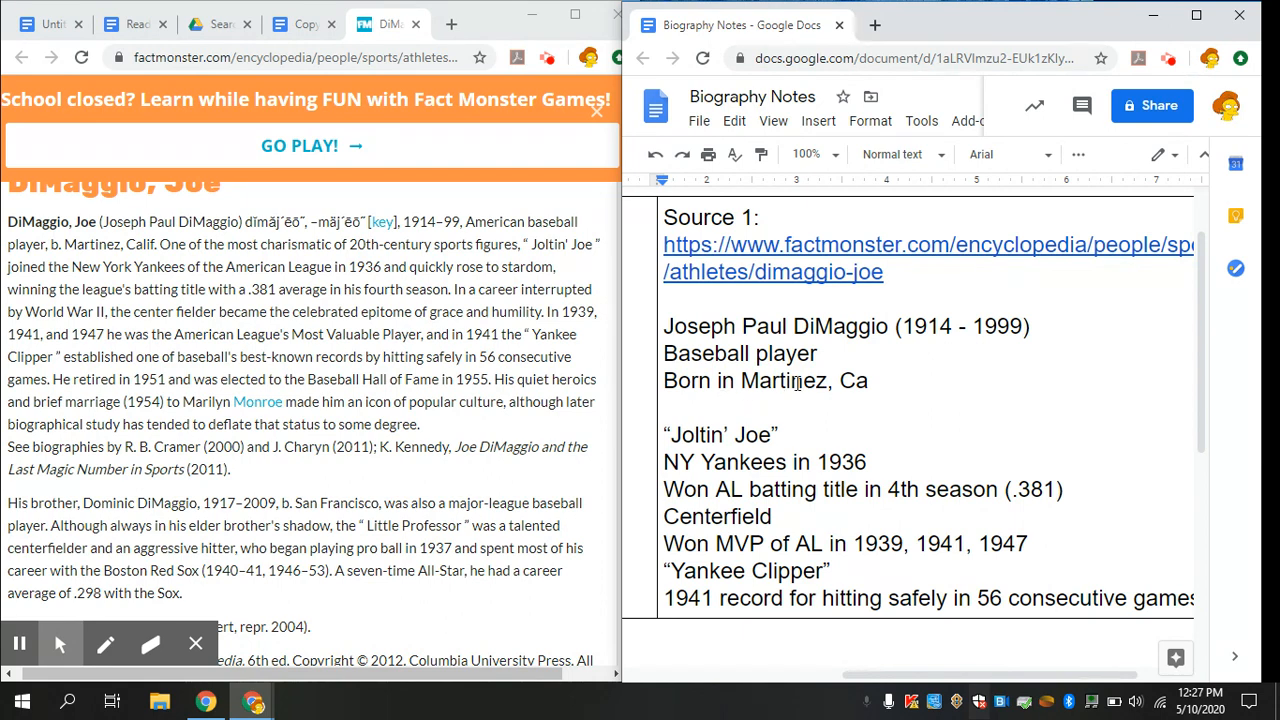
mouse_move(861, 461)
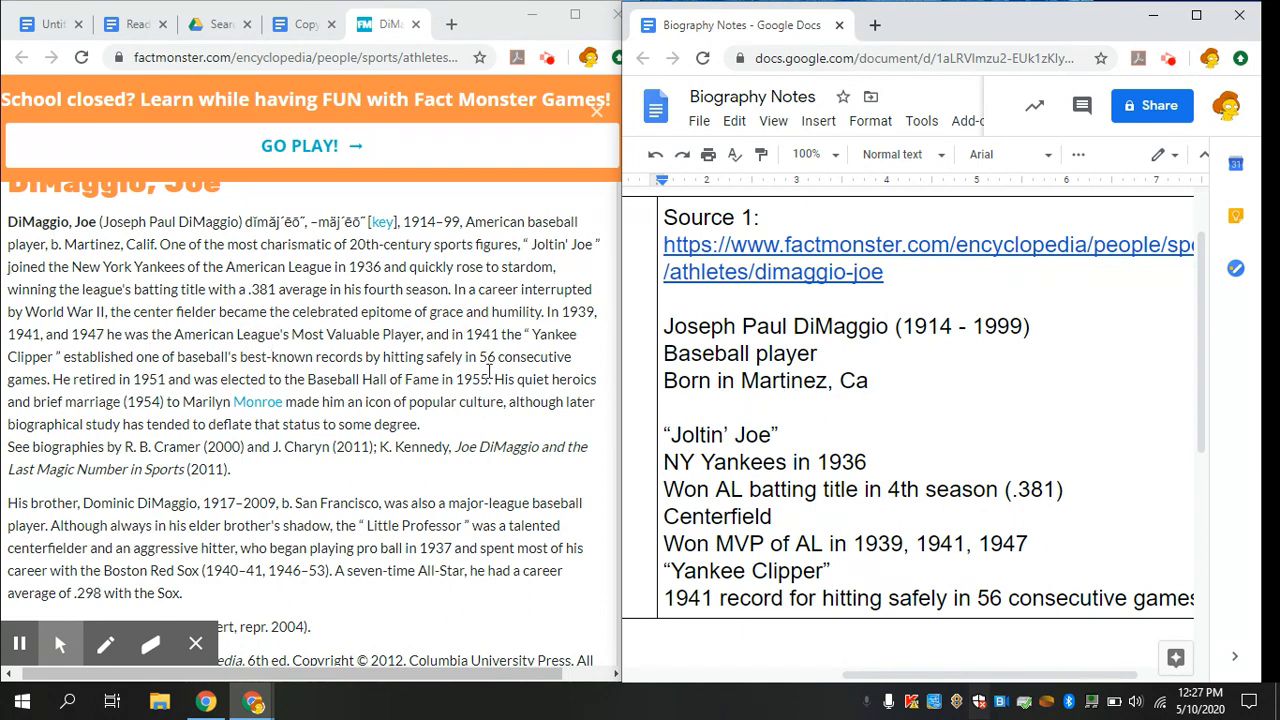
mouse_move(428, 450)
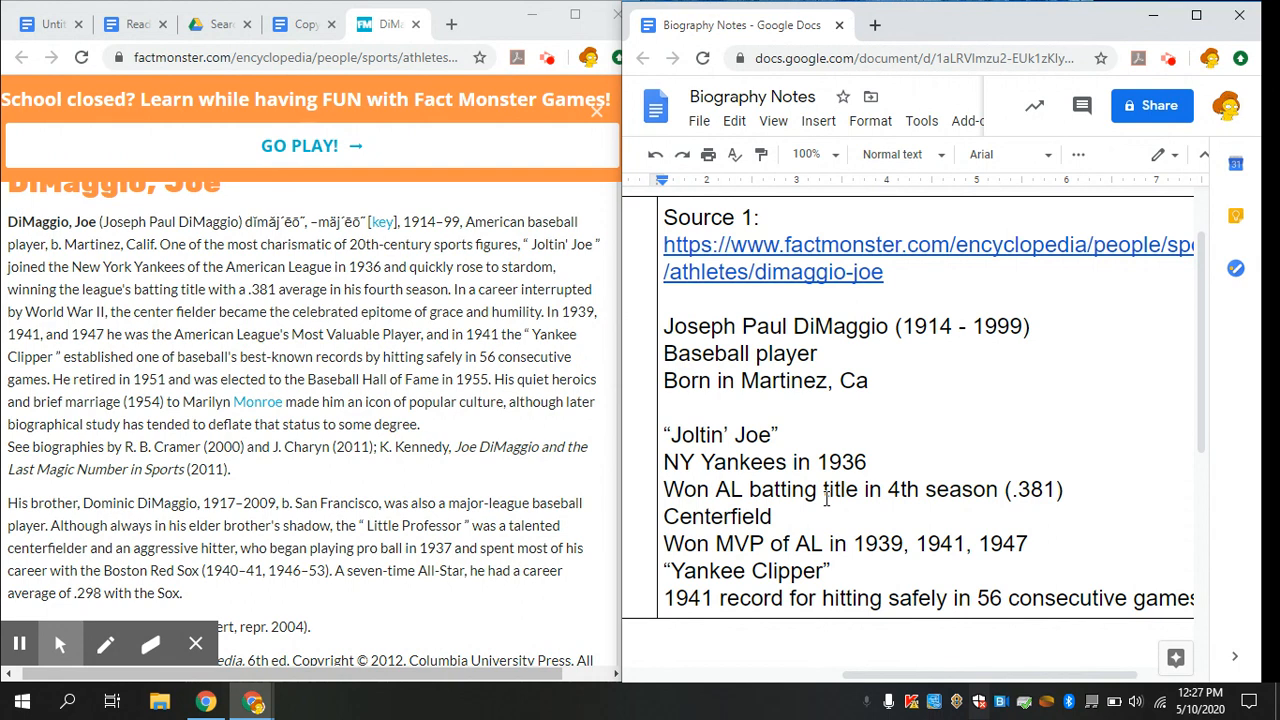
mouse_move(903, 487)
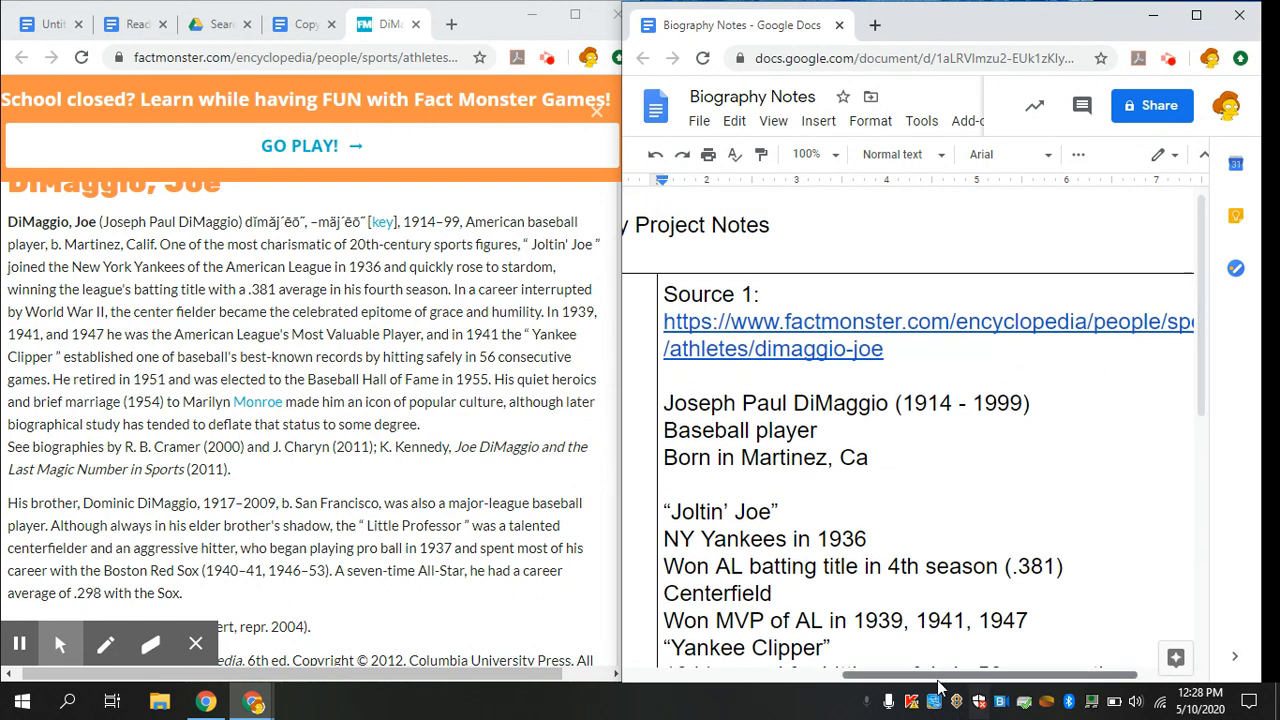
Scroll left to the table's empty left column beside the Source 1 notes.
scroll(left, 3)
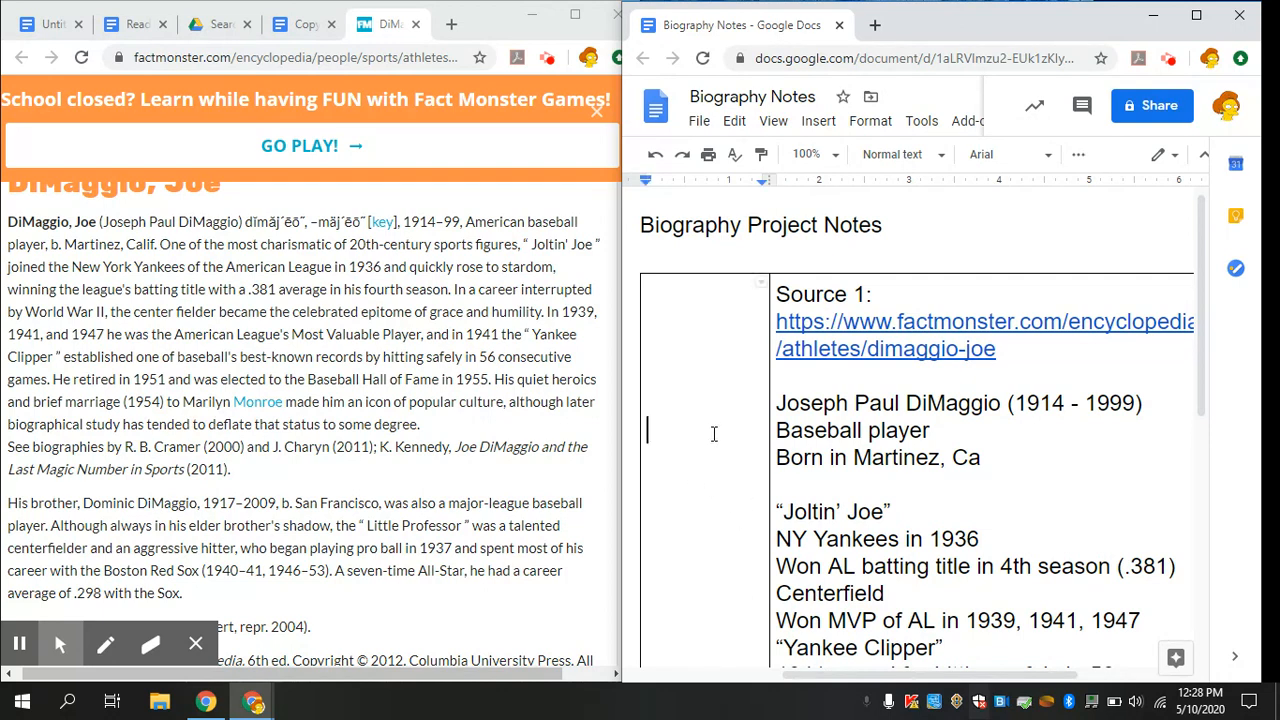
mouse_move(690, 440)
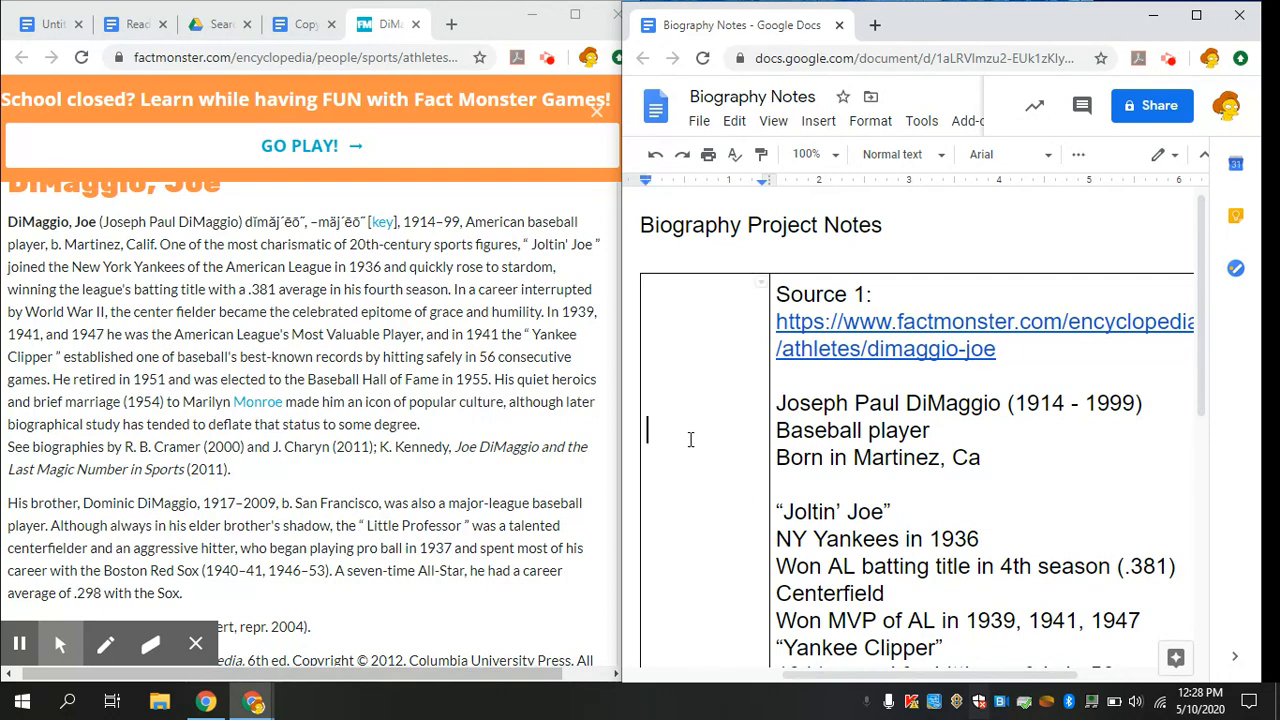
mouse_move(687, 358)
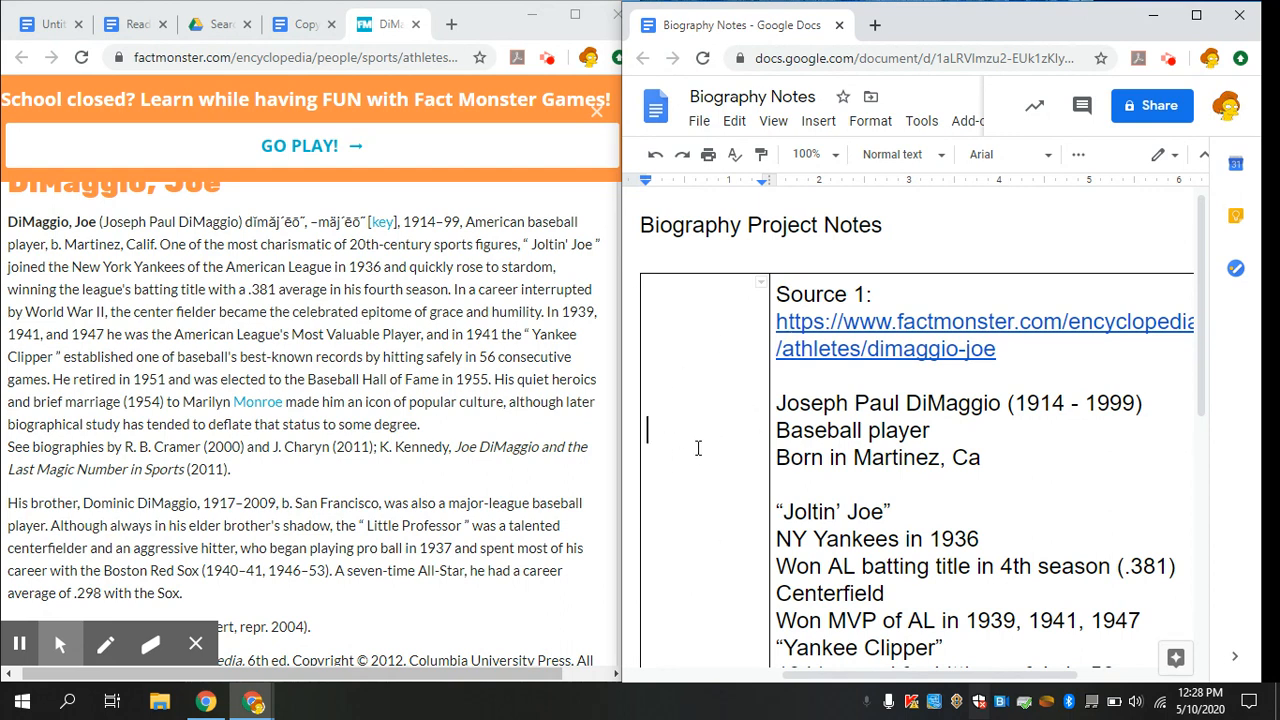
mouse_move(672, 608)
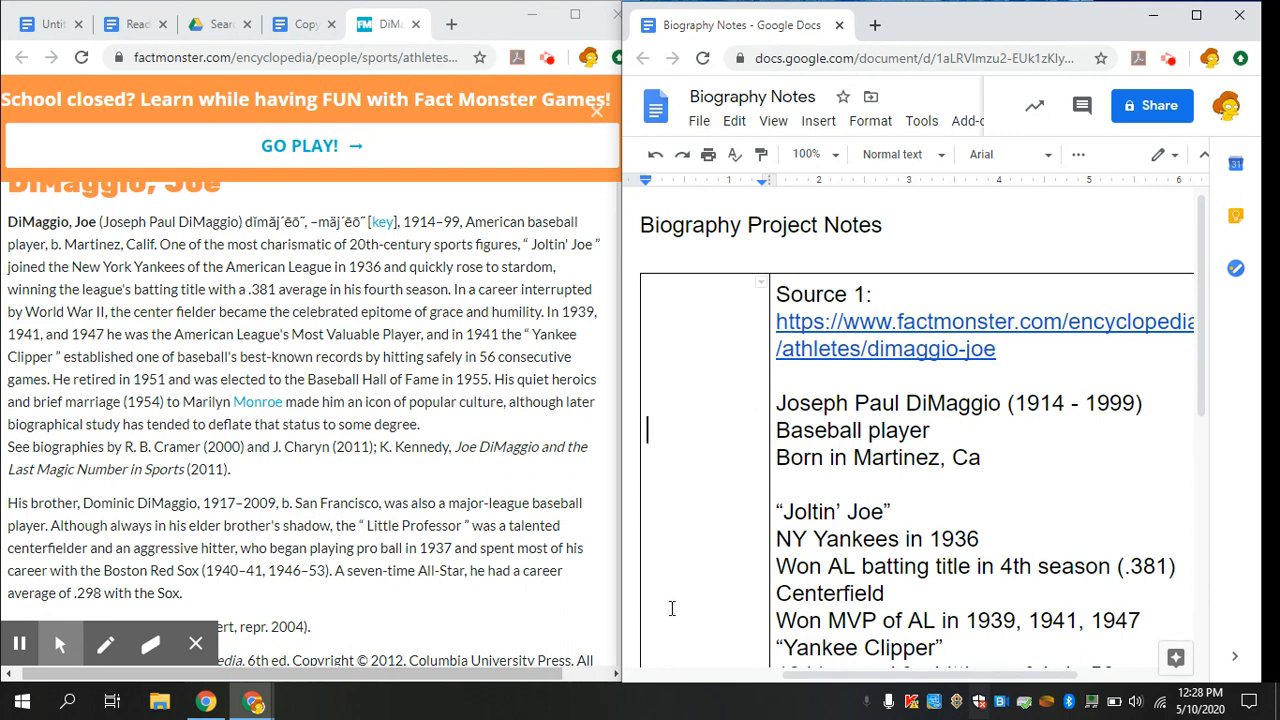
mouse_move(675, 560)
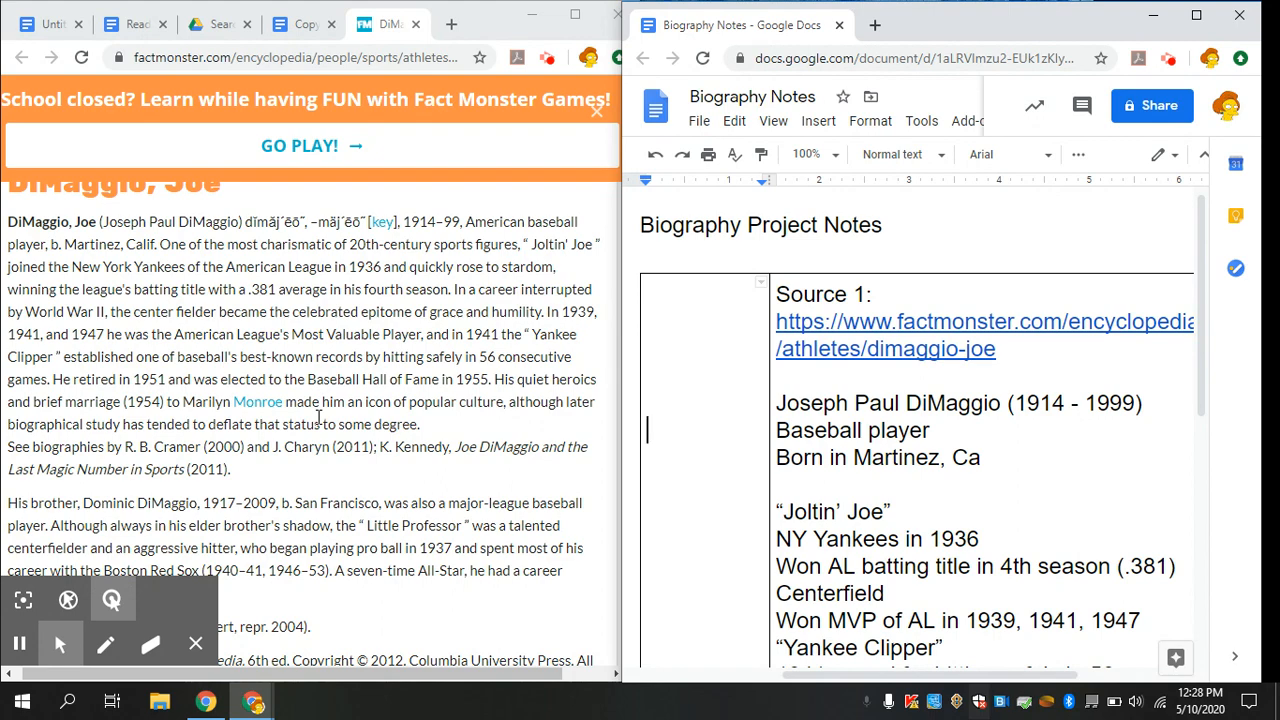
mouse_move(19, 643)
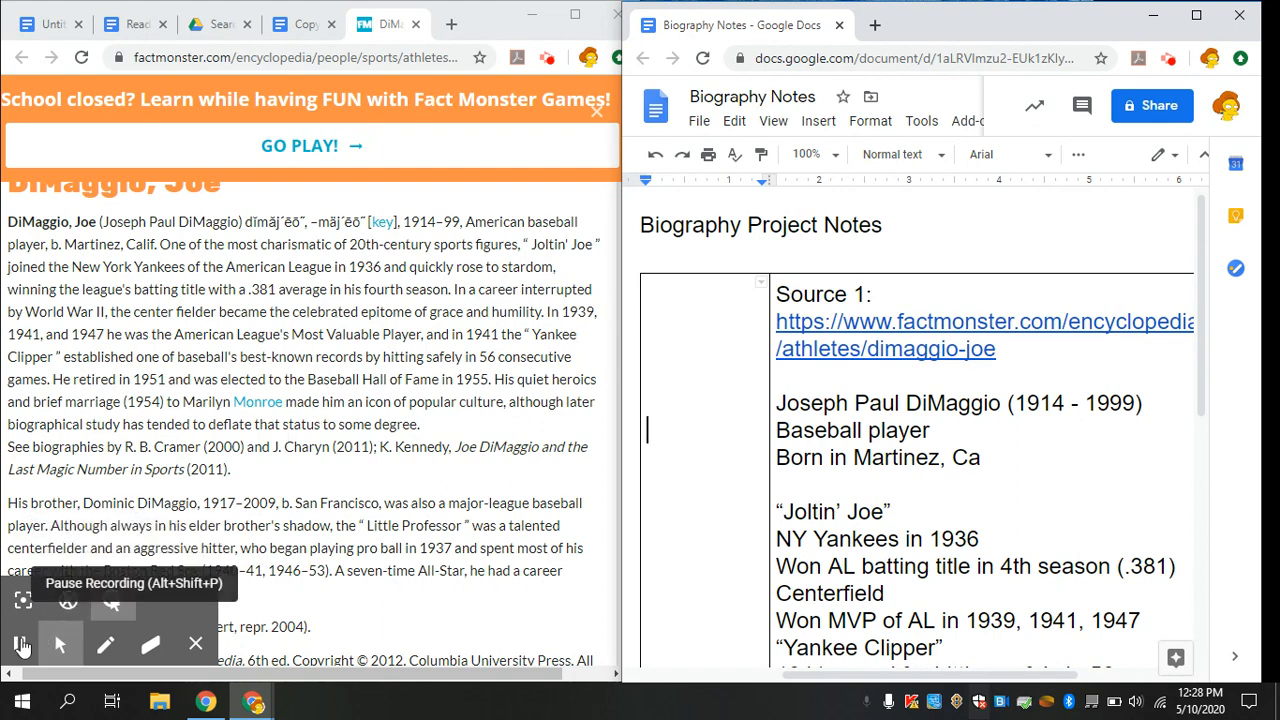